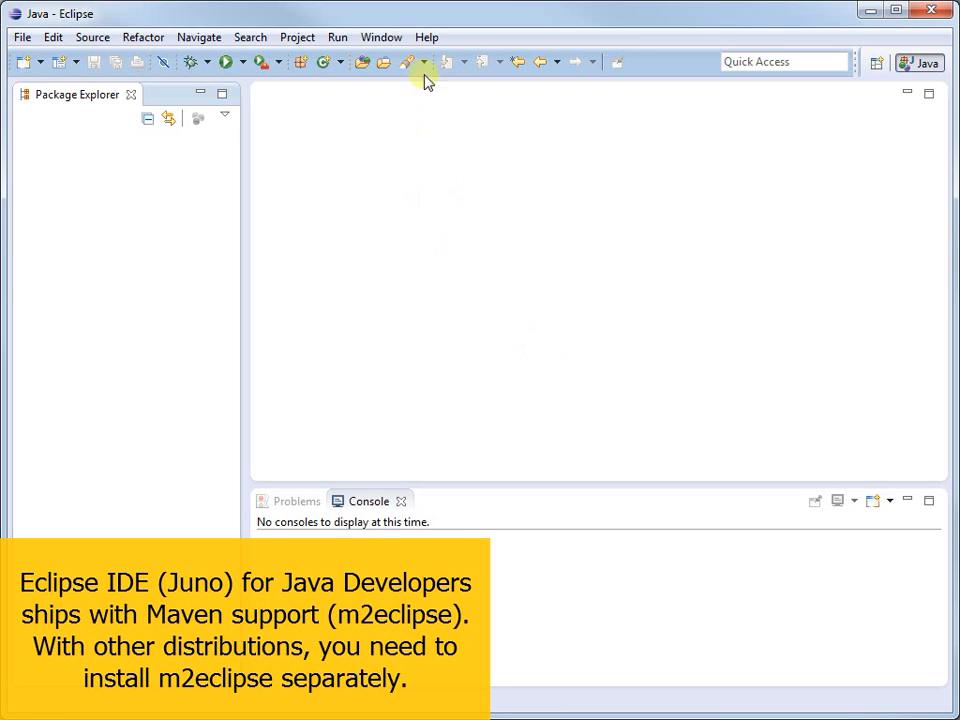
Check the installed Eclipse version in the About dialog and dismiss it.
click(427, 37)
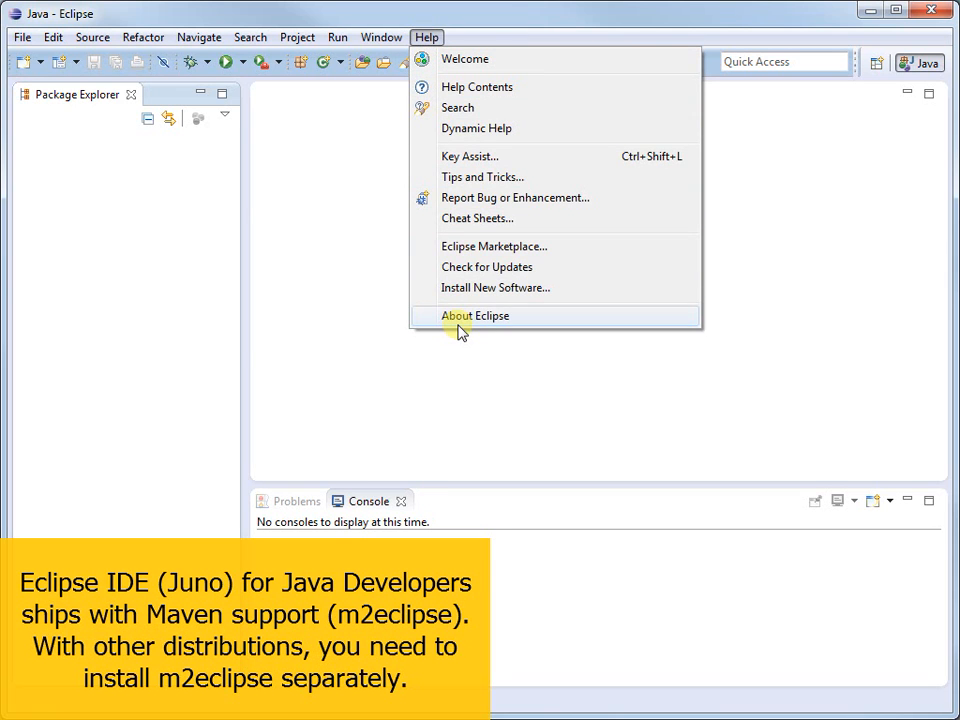
click(474, 316)
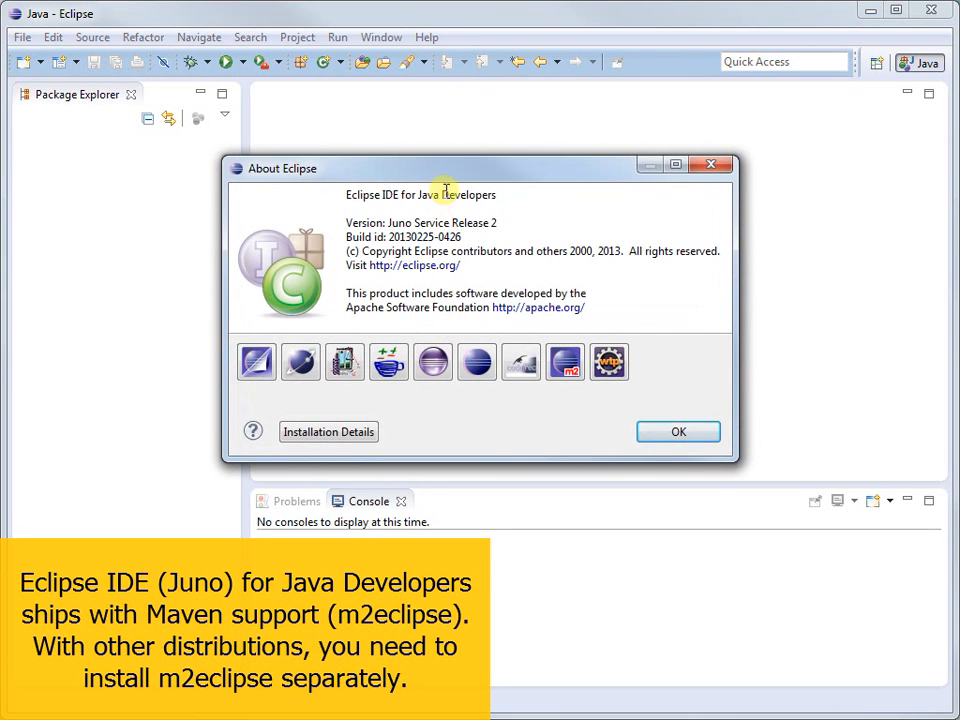
drag(480, 168, 467, 119)
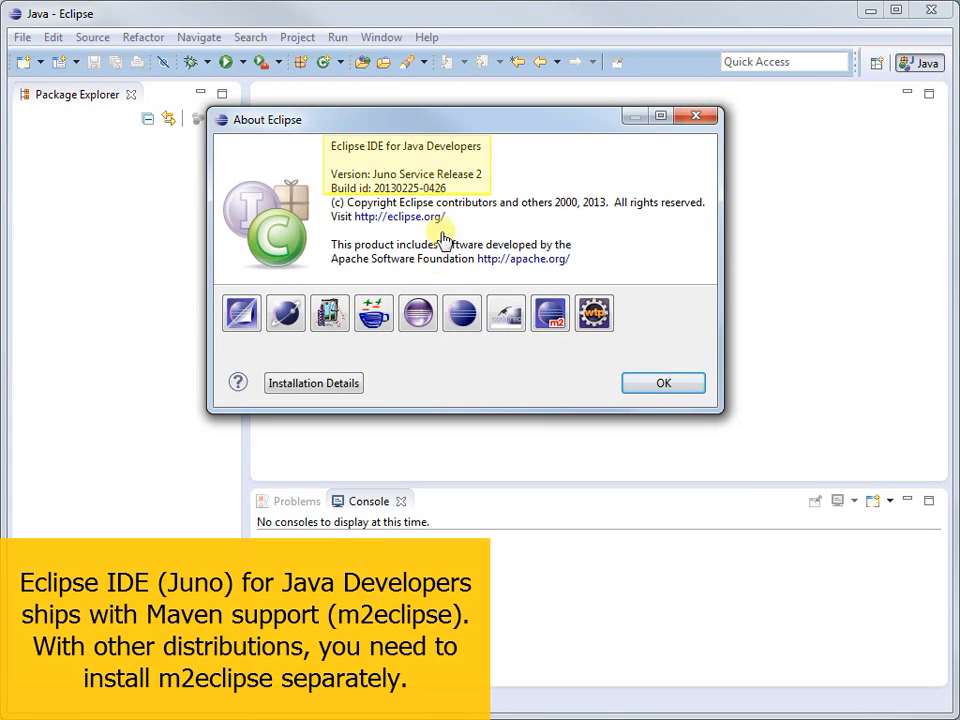
mouse_move(640, 388)
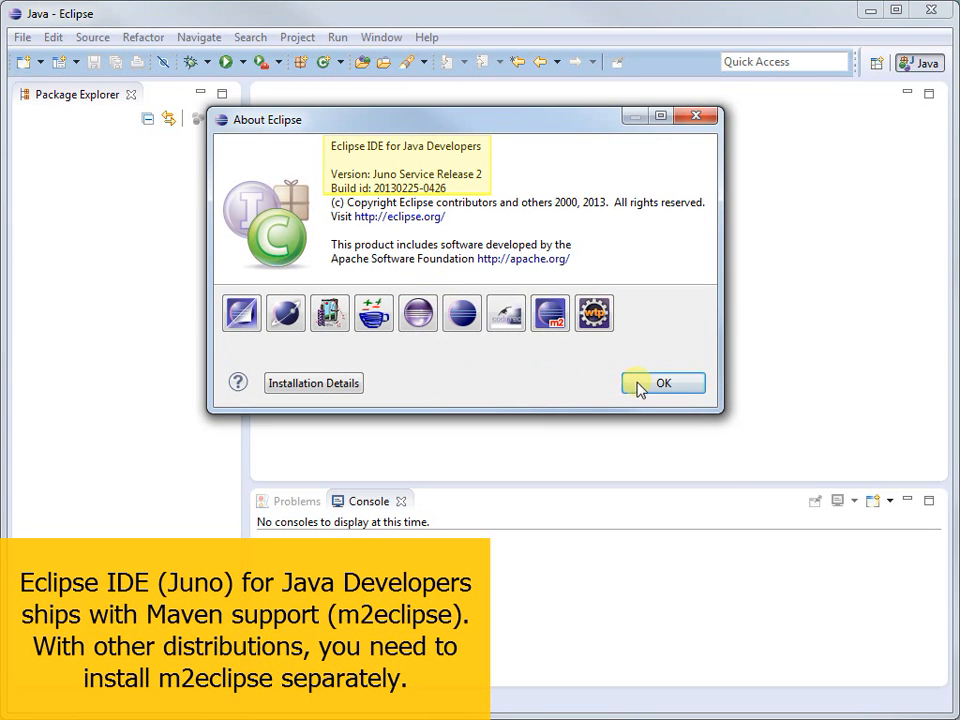
click(663, 383)
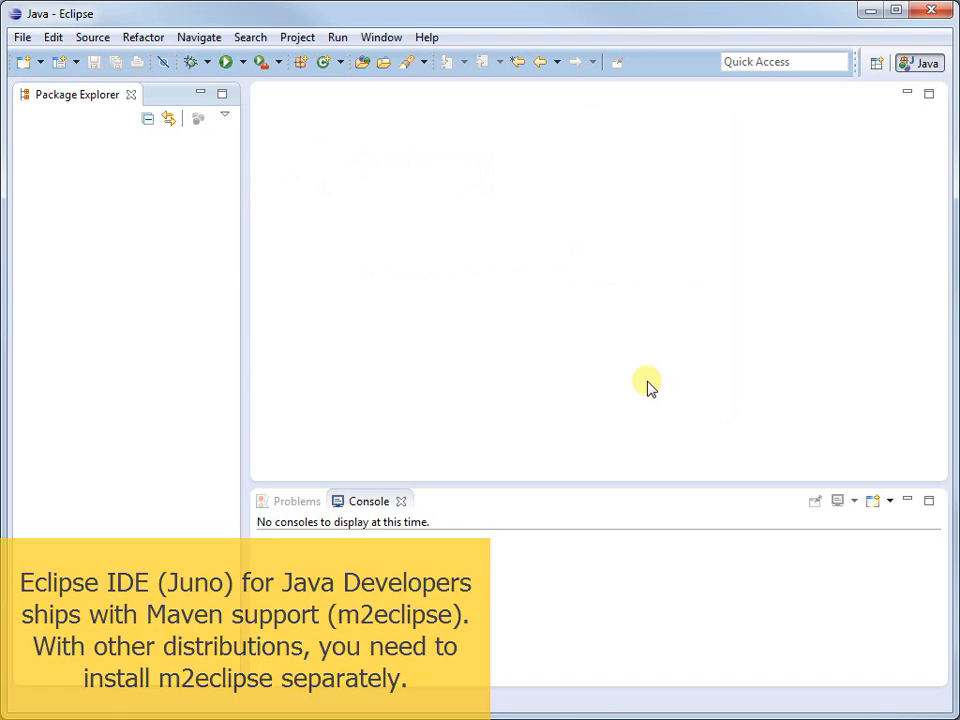
Create a simple Maven project MyDemo (no archetype) and show its empty dependency hierarchy.
right_click(115, 150)
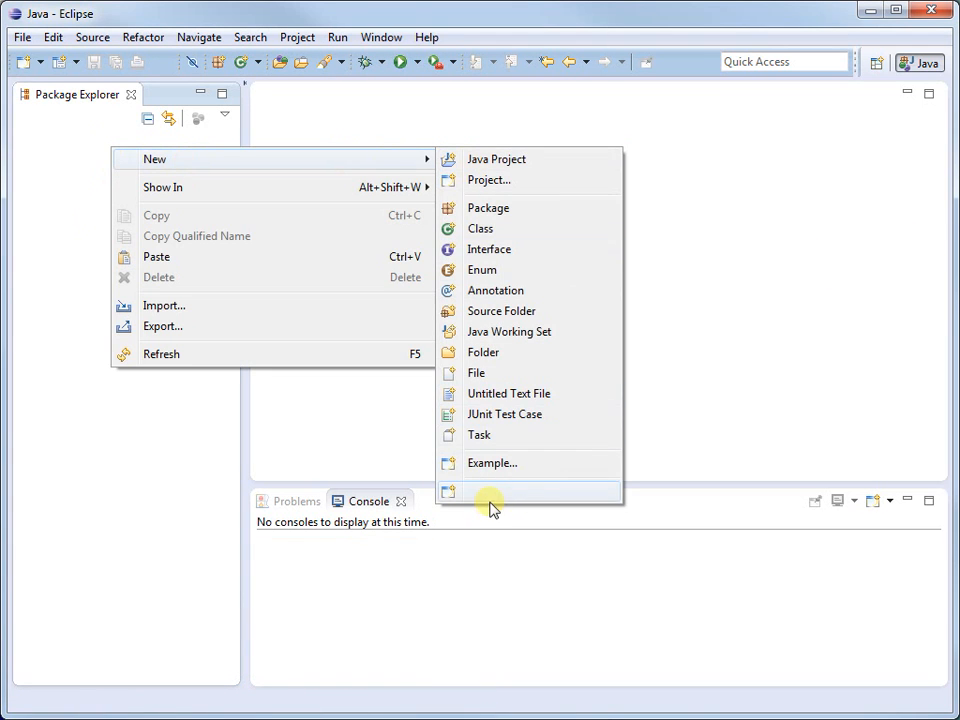
click(491, 491)
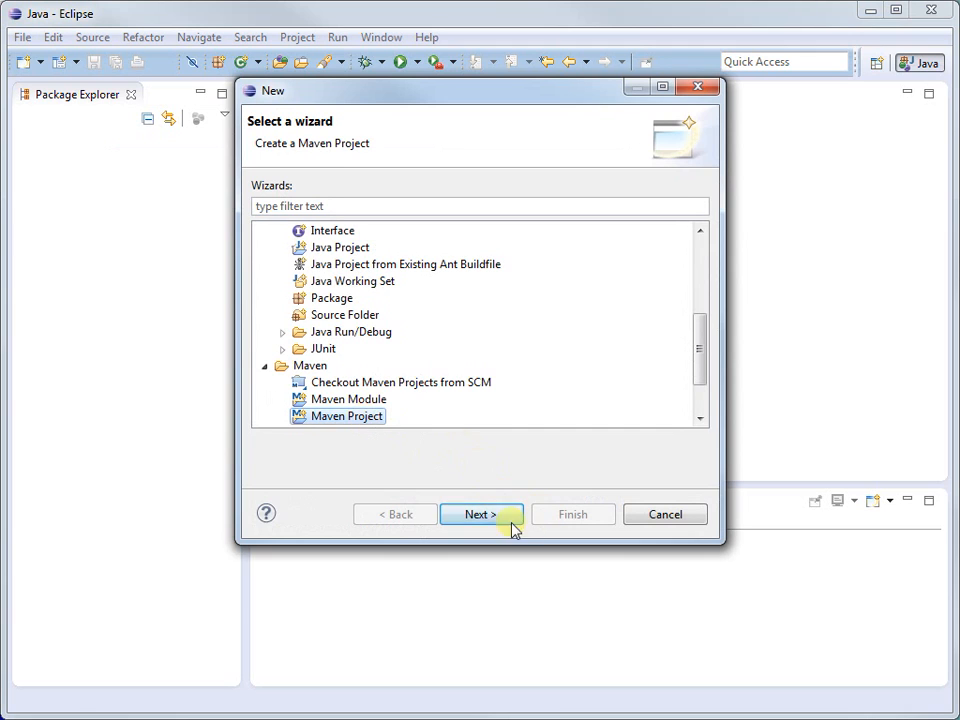
click(481, 513)
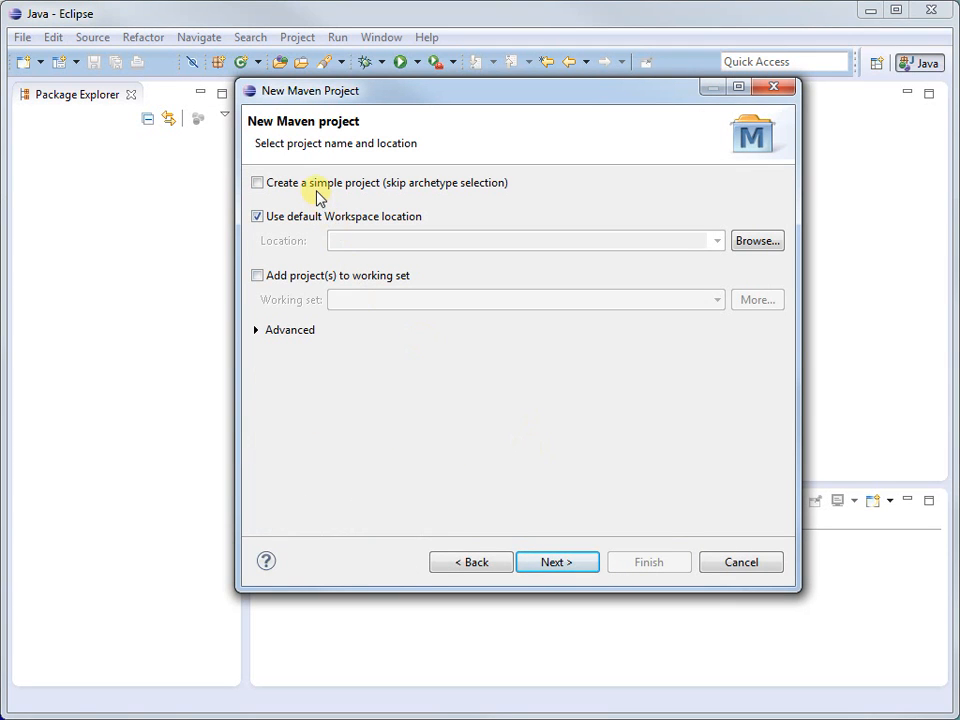
click(556, 561)
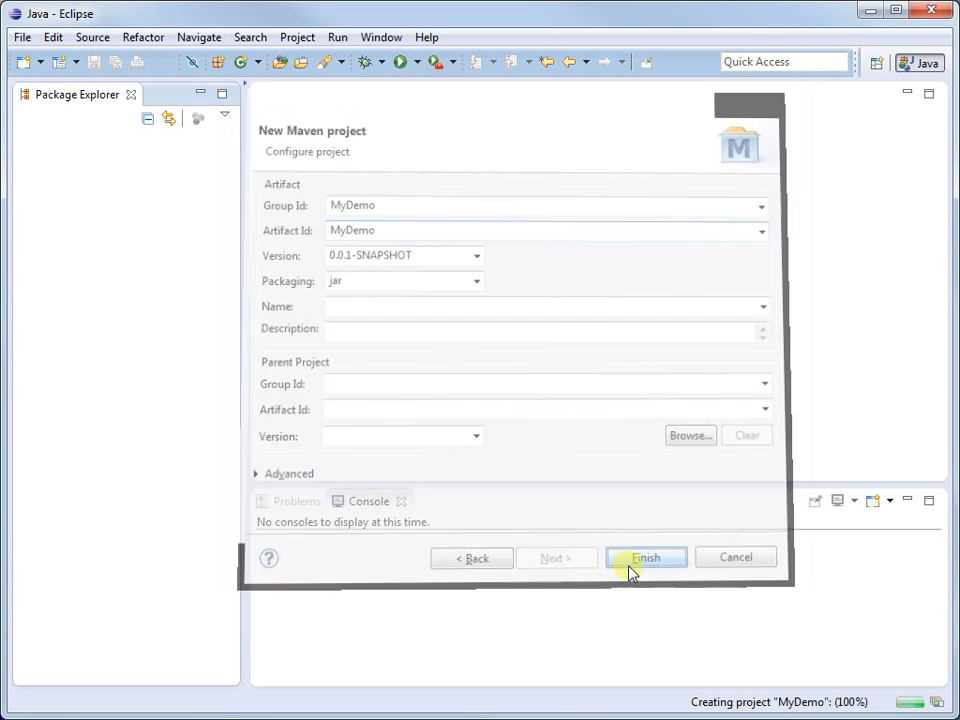
click(645, 557)
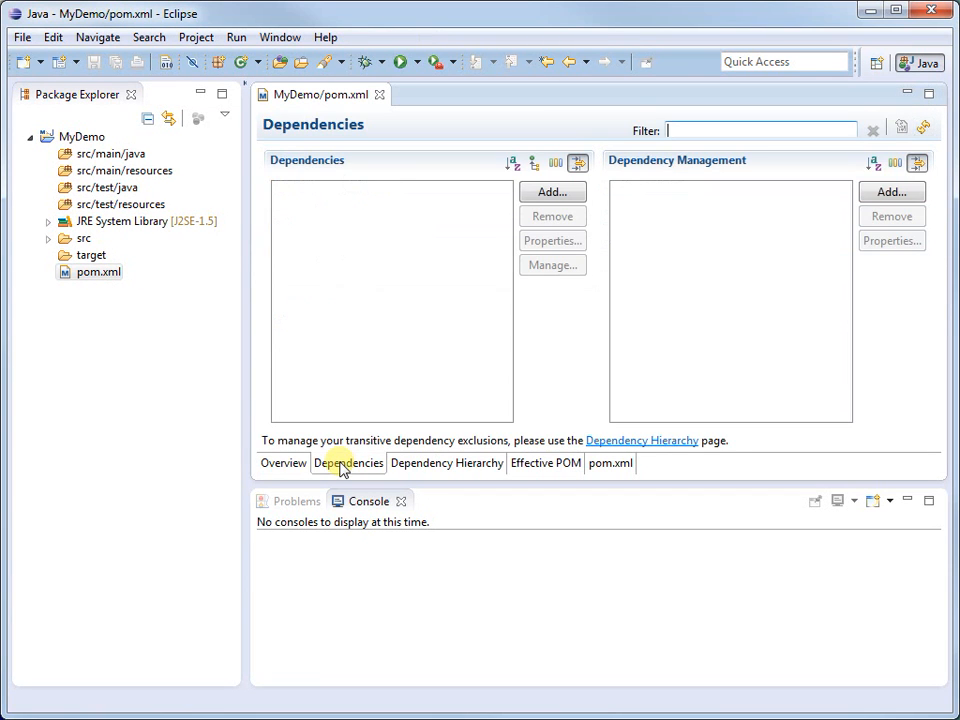
click(446, 463)
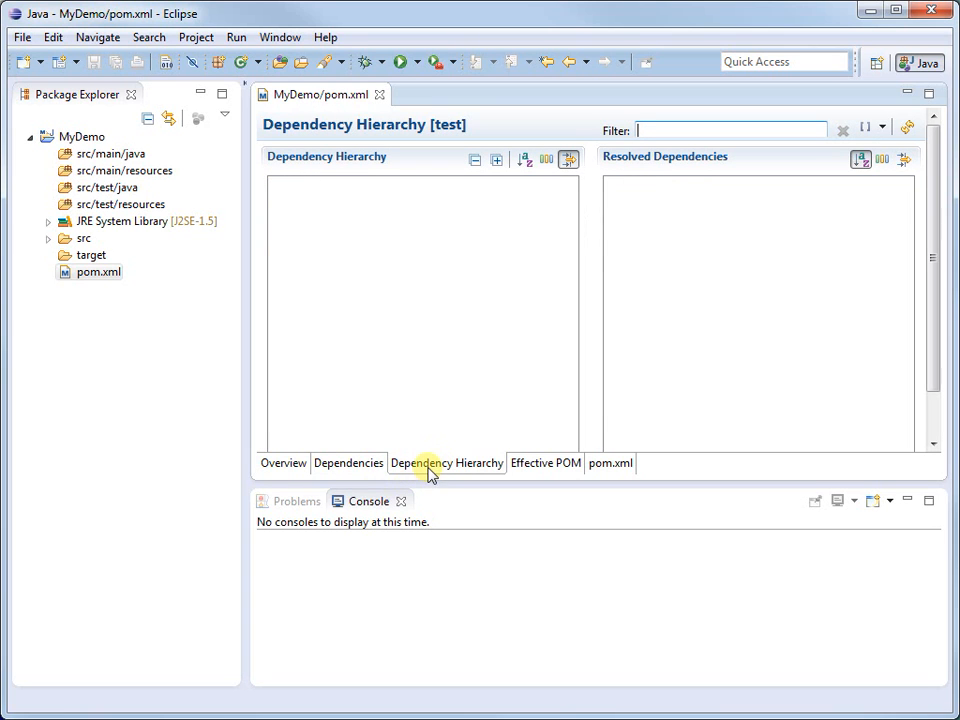
Add a new Java class MyApp under src/main/java.
right_click(106, 153)
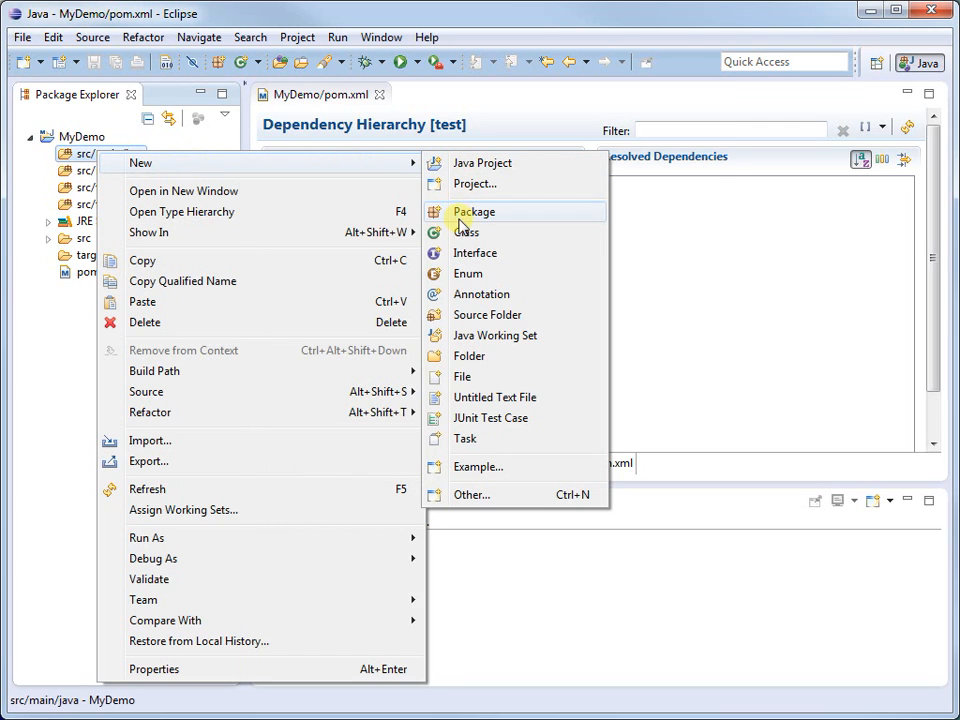
click(466, 232)
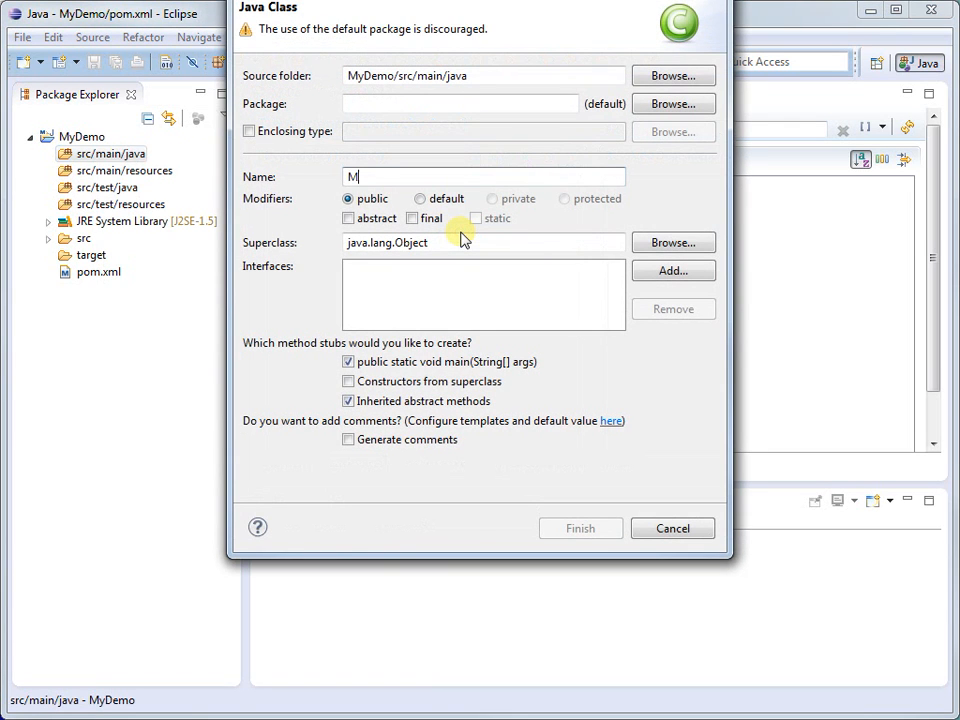
text(yApp)
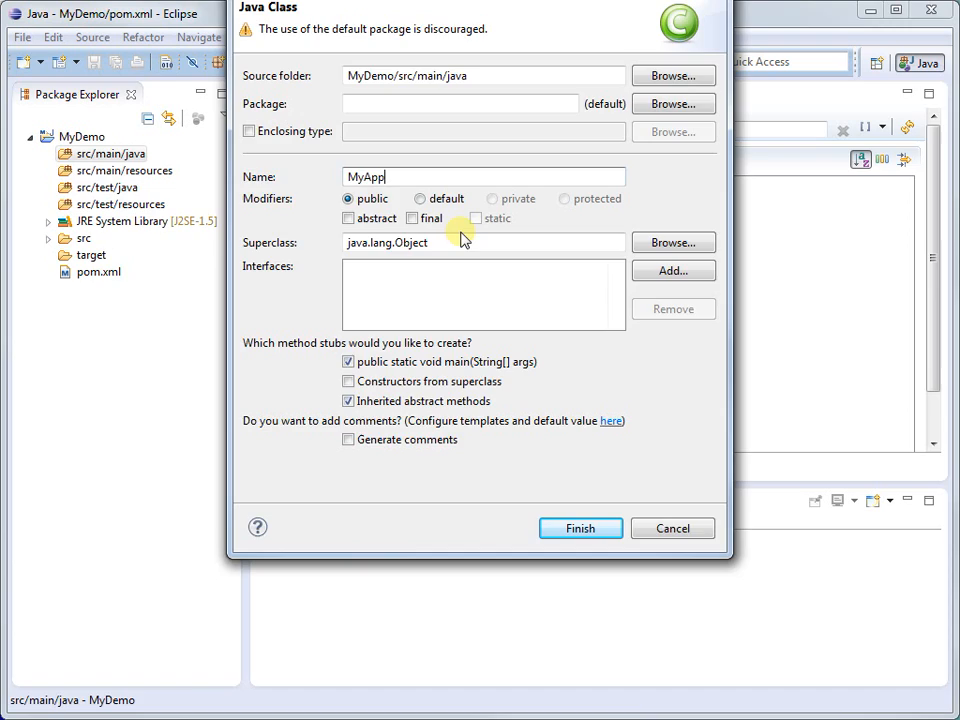
click(580, 528)
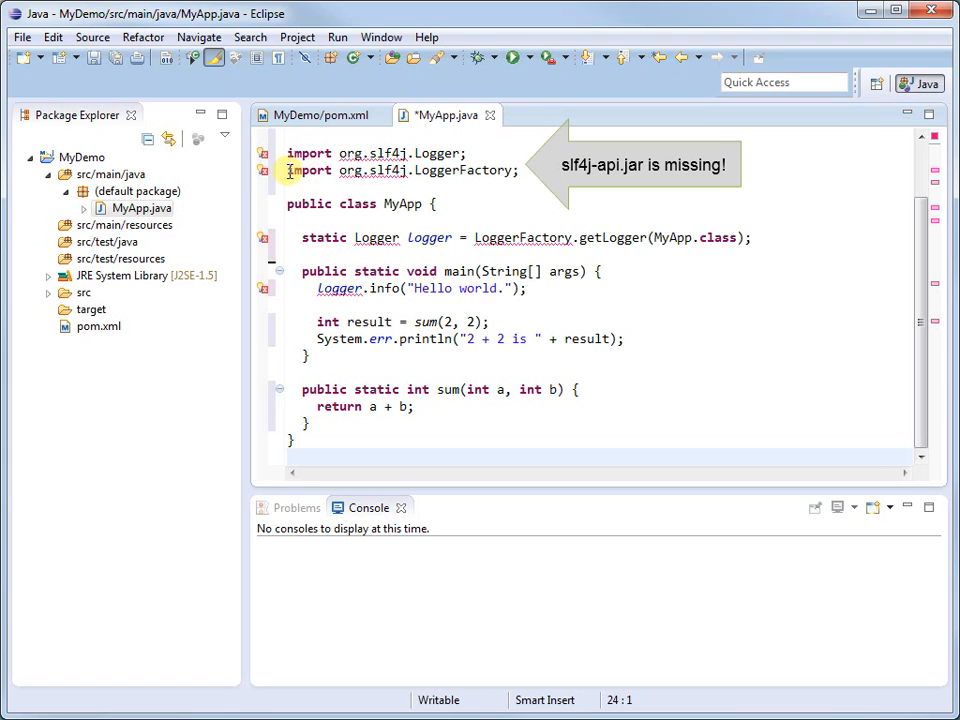
mouse_move(265, 170)
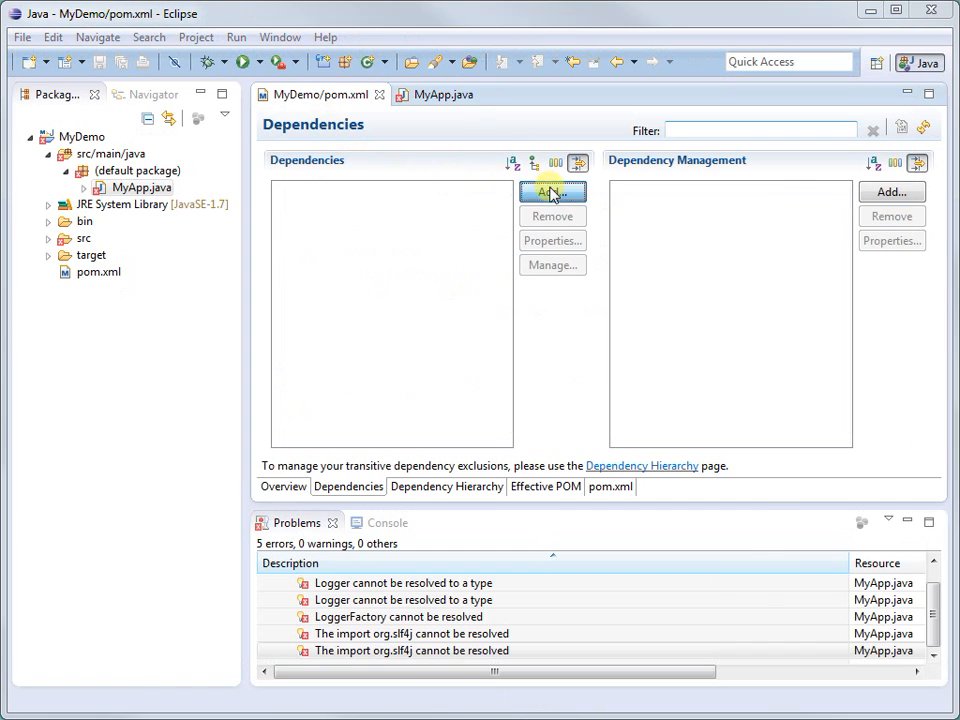
Add the org.slf4j / slf4j-api / 1.7.5 dependency and return to MyApp.
click(552, 192)
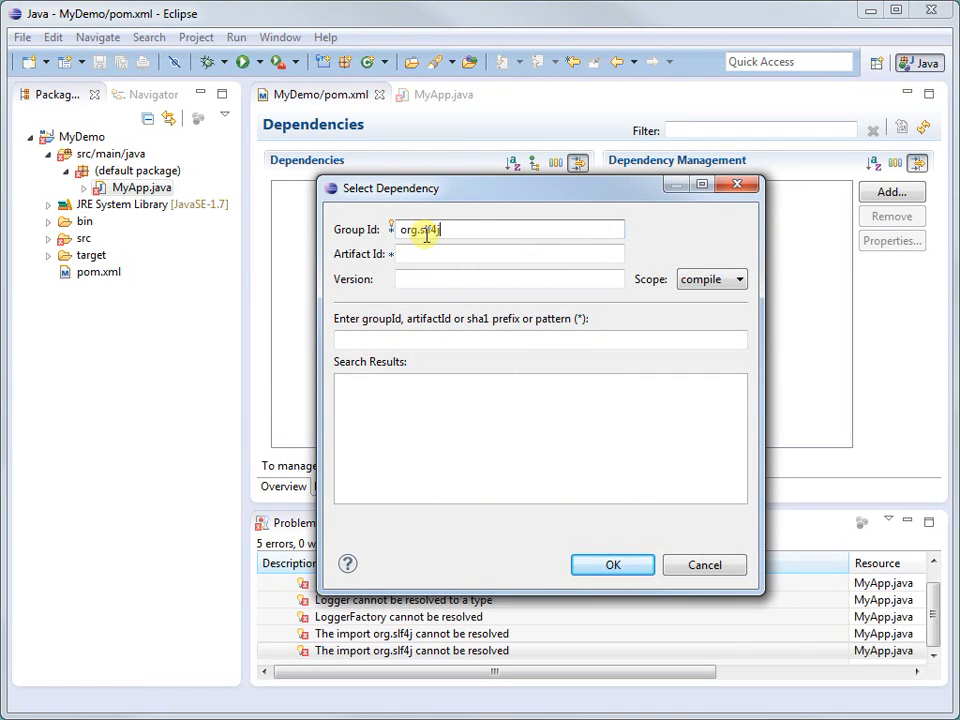
text(slf4j-api)
click(509, 279)
text(1.7.5)
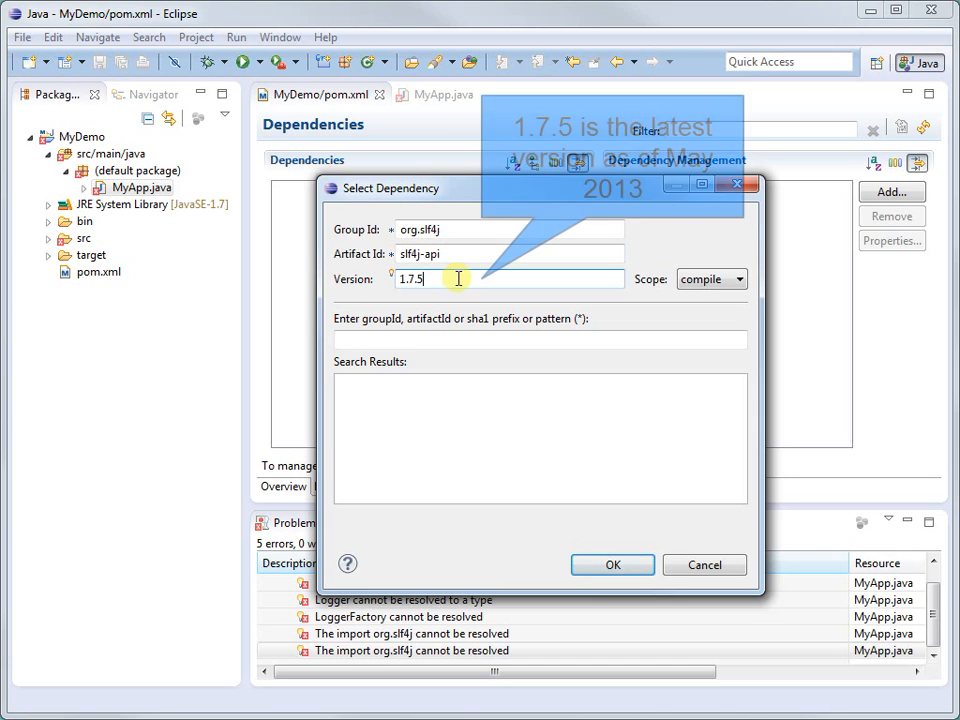
click(612, 565)
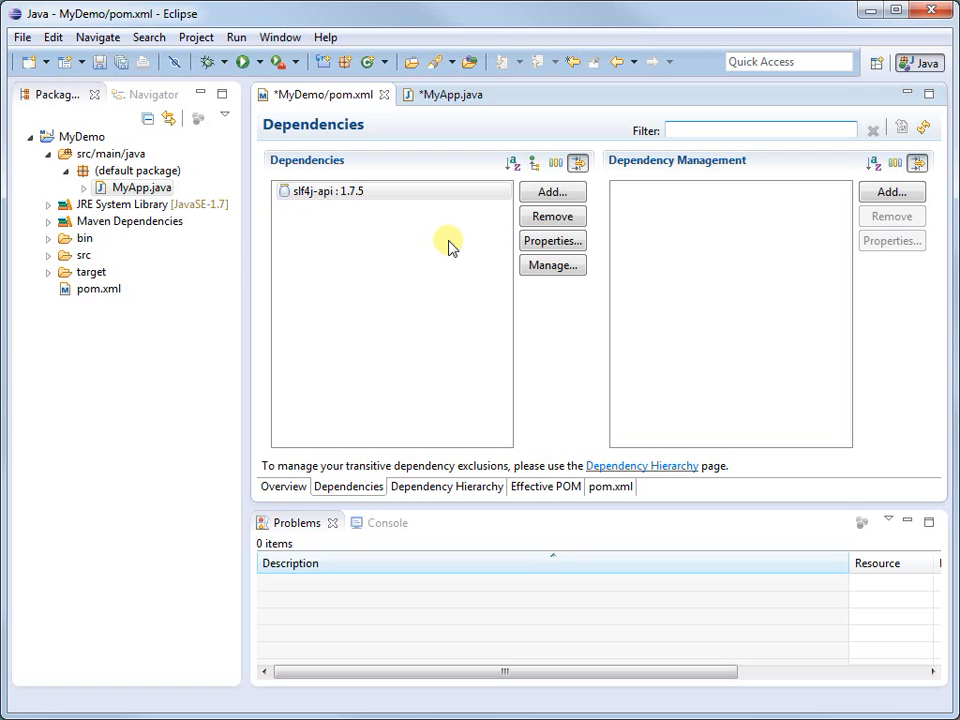
click(443, 94)
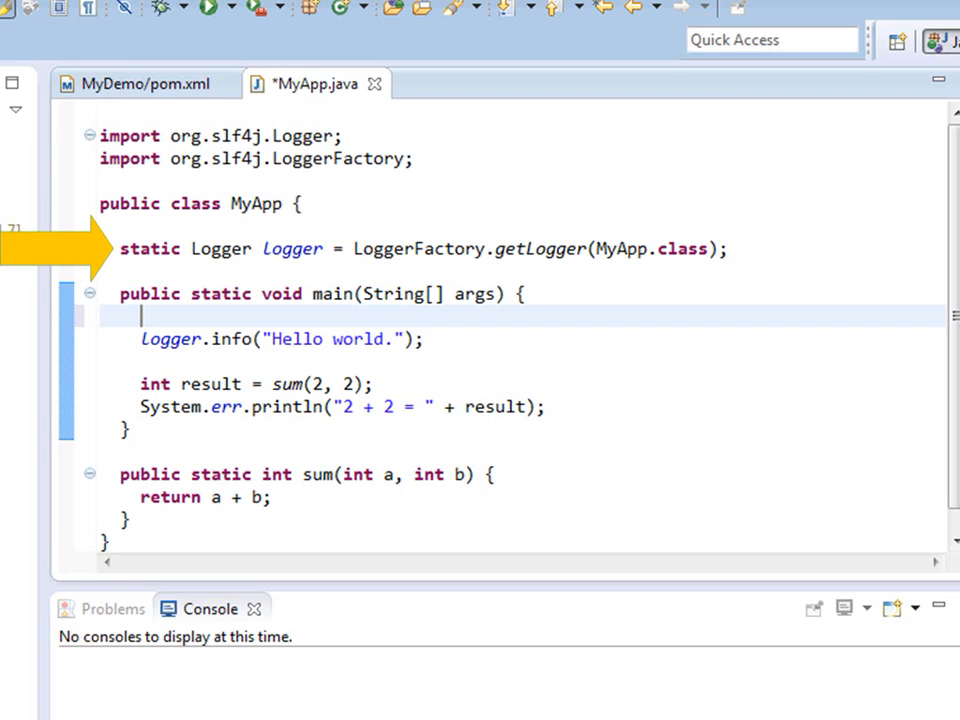
Review MyApp.java in the editor before saving it and the POM.
double_click(650, 249)
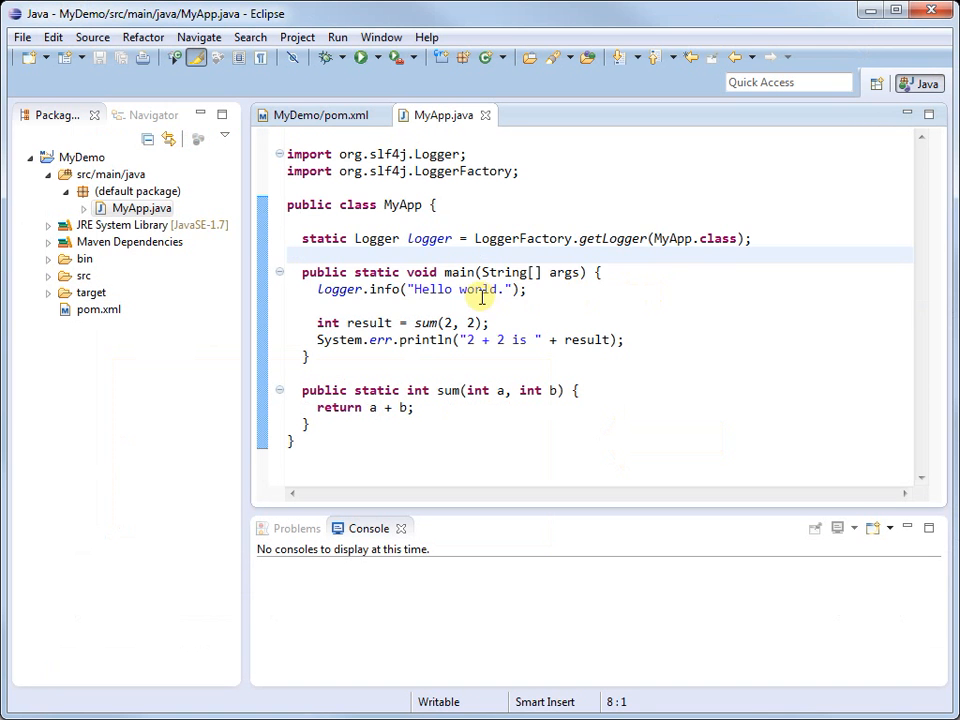
Run MyApp and scroll the console to the SLF4J no-binding warnings.
click(365, 57)
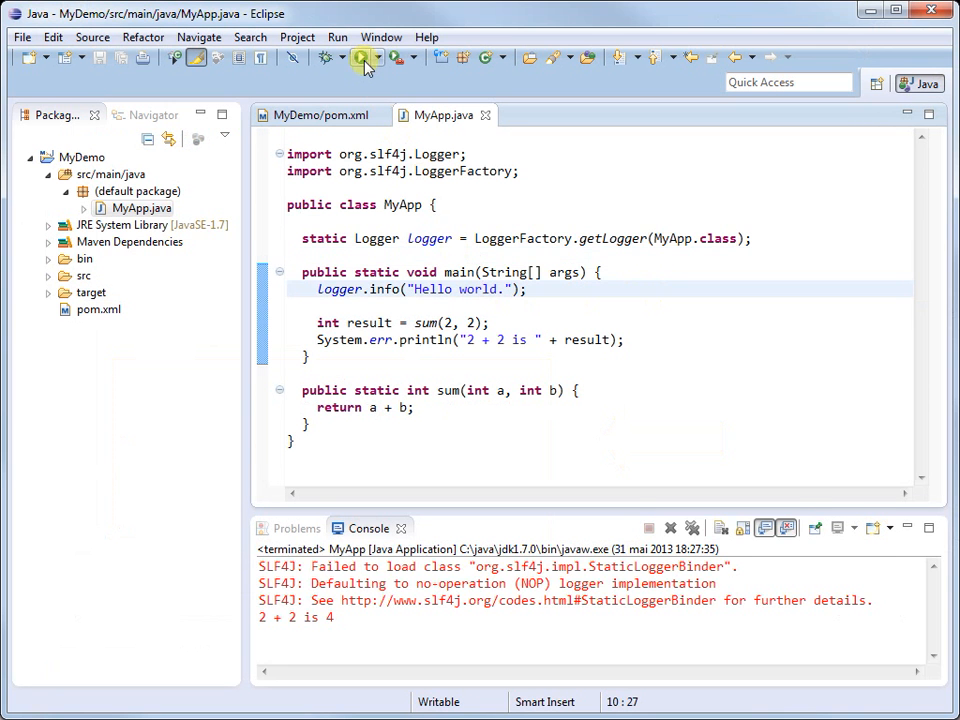
mouse_move(418, 305)
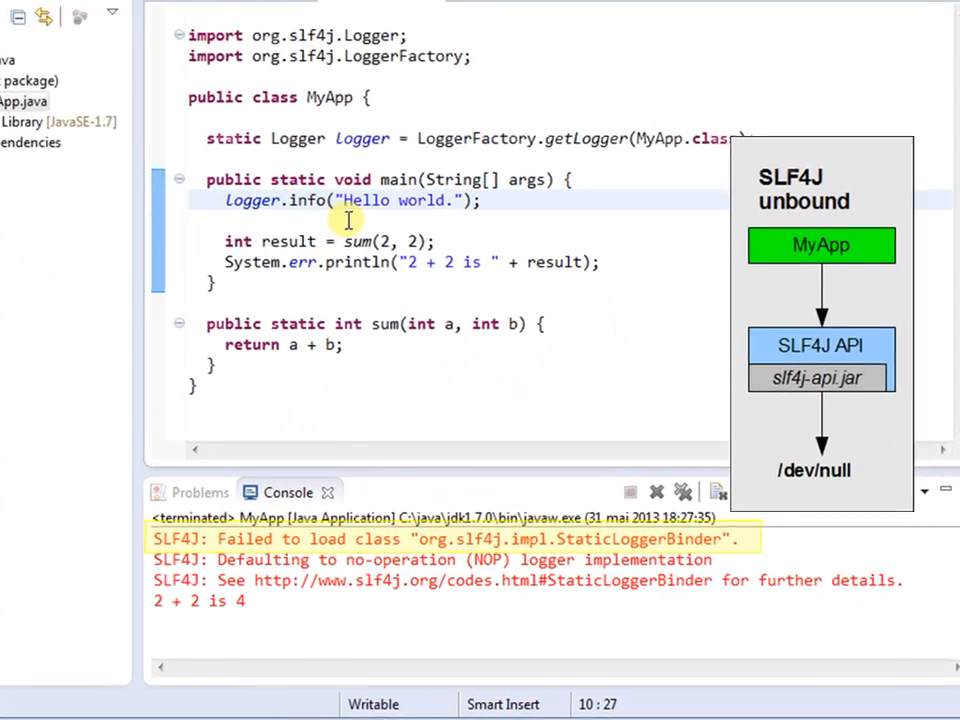
scroll(up, 3)
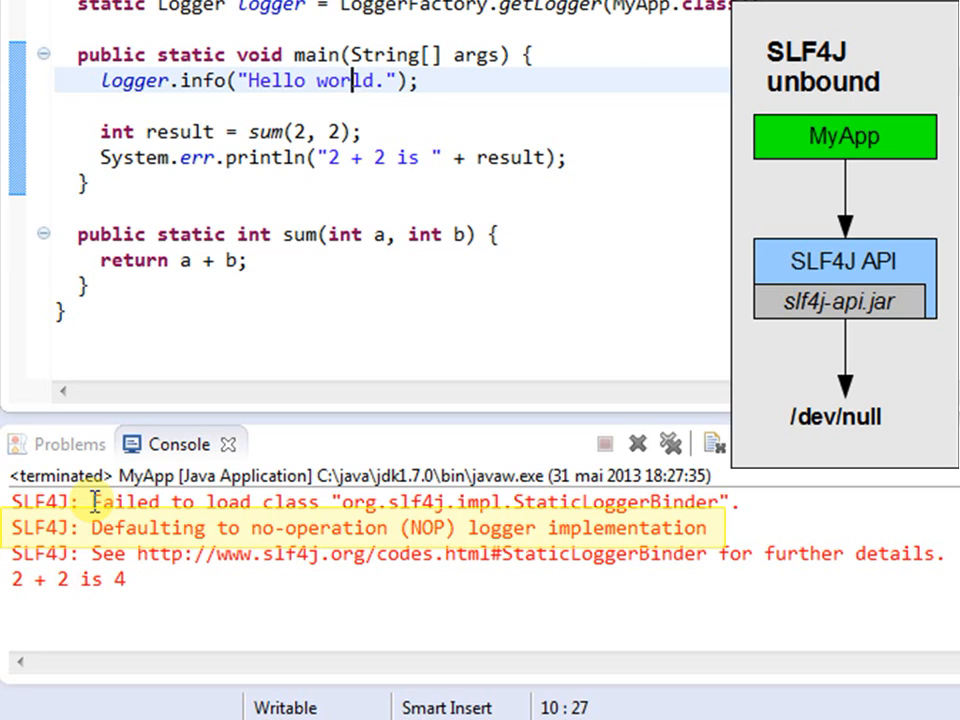
mouse_move(95, 527)
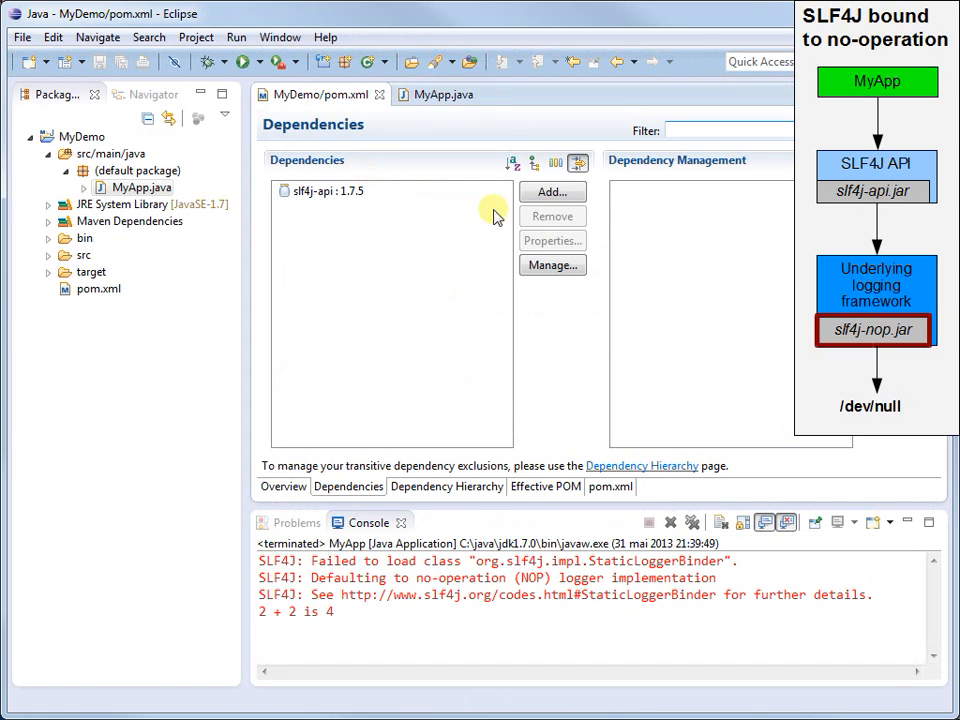
Add org.slf4j / slf4j-nop / 1.7.5, check the hierarchy pulls in slf4j-api, return to MyApp.
click(552, 192)
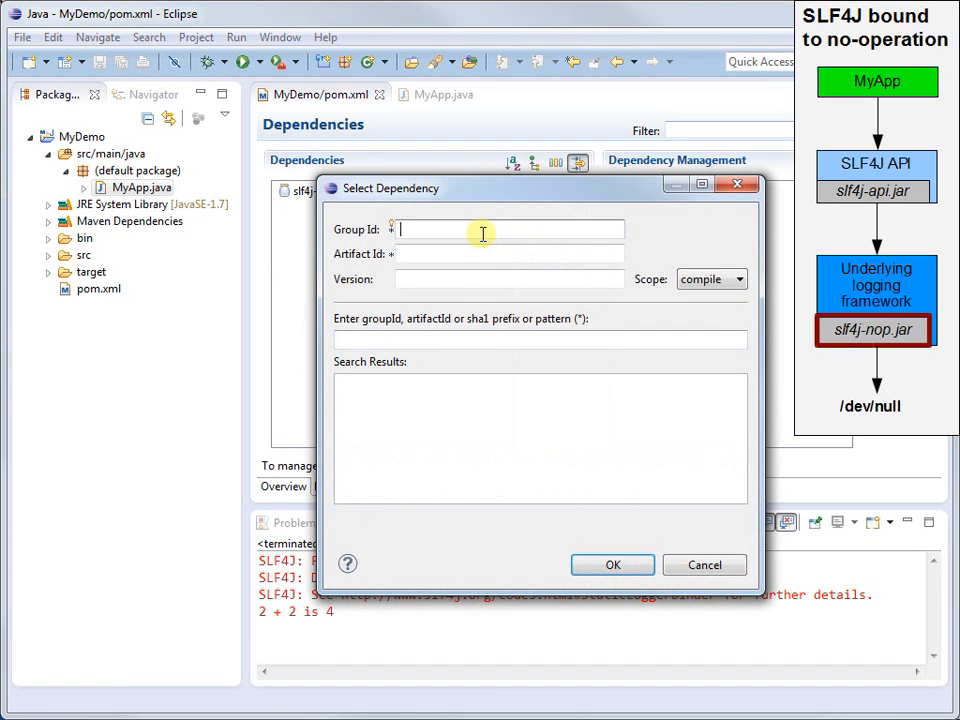
text(org.slf4j)
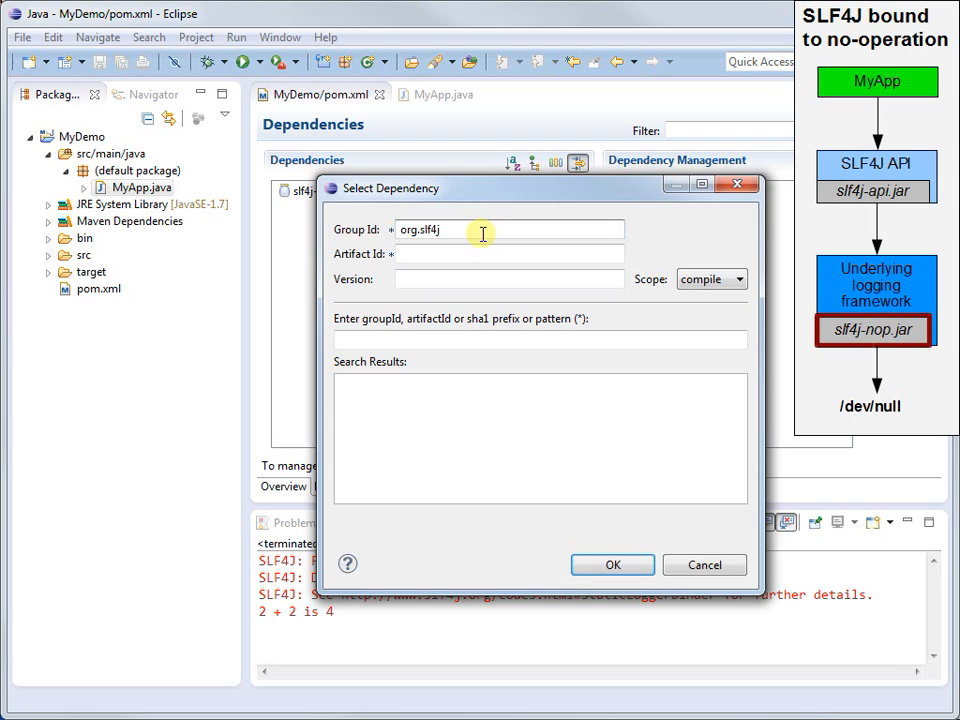
text(slf4j-nop)
text(1)
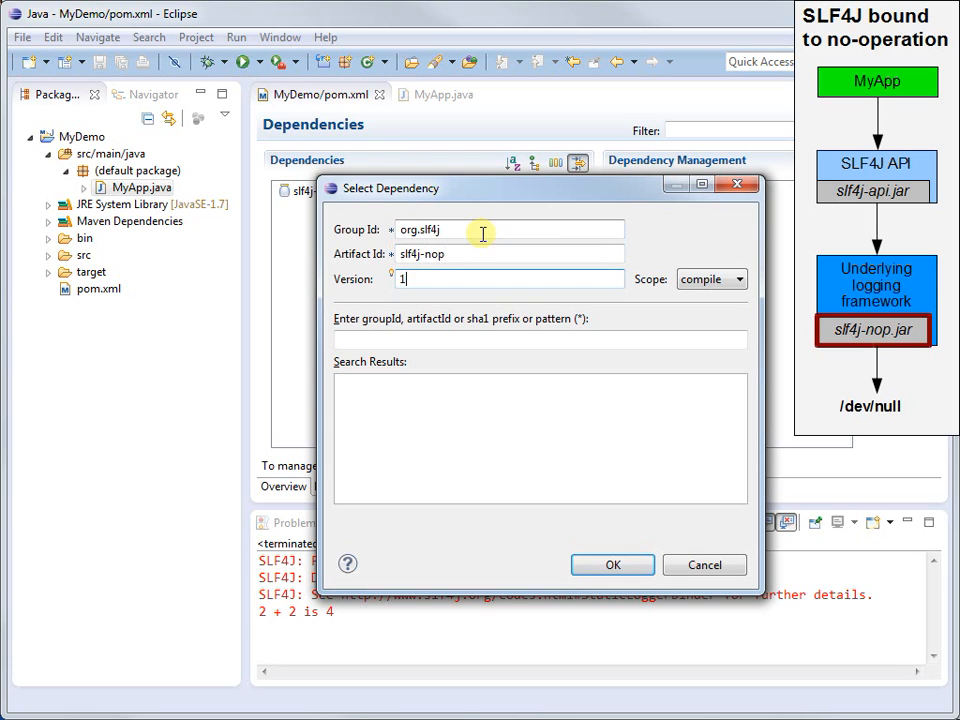
text(.7.5)
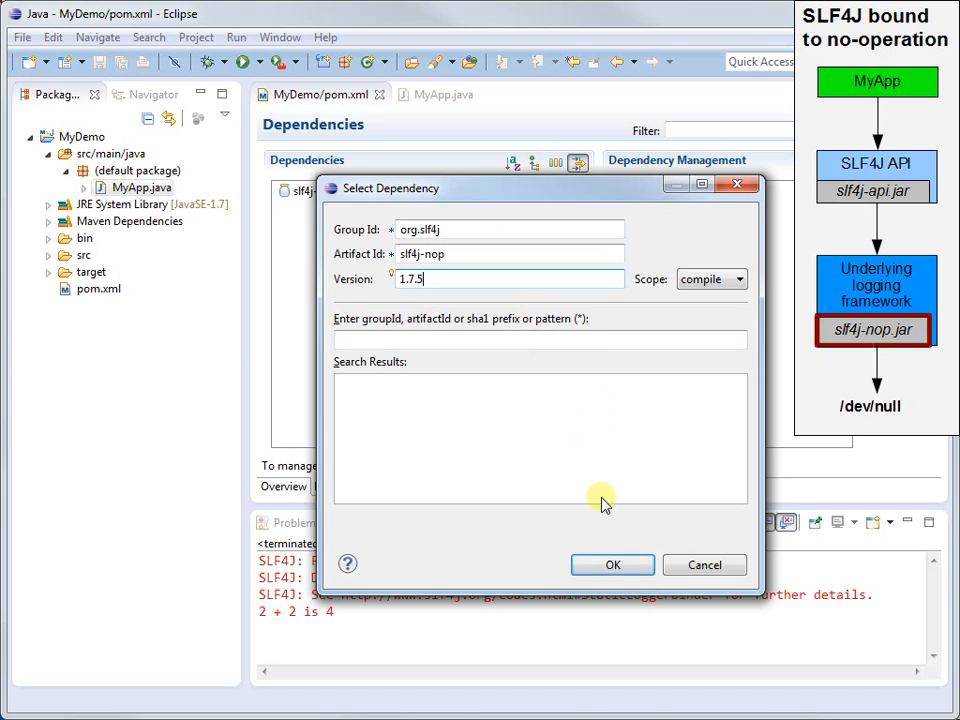
click(612, 565)
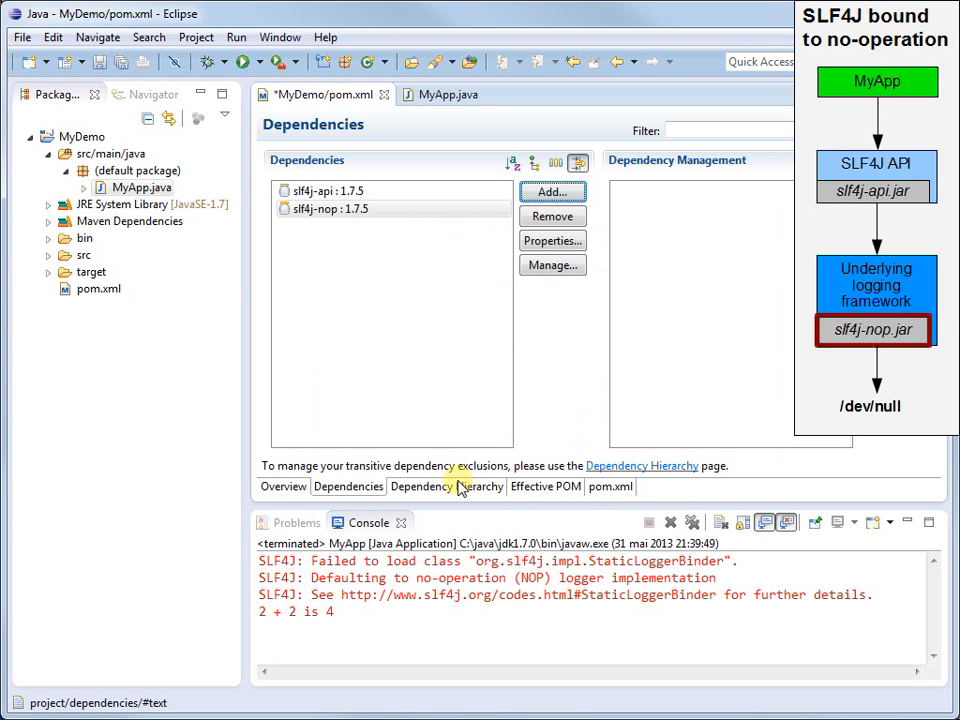
click(446, 486)
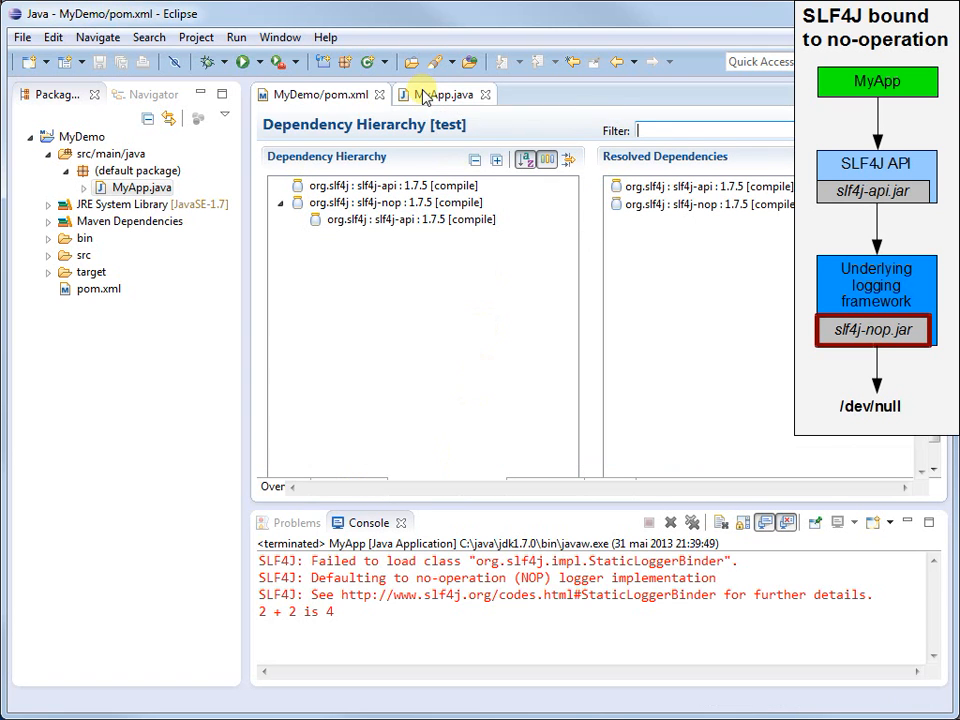
click(444, 94)
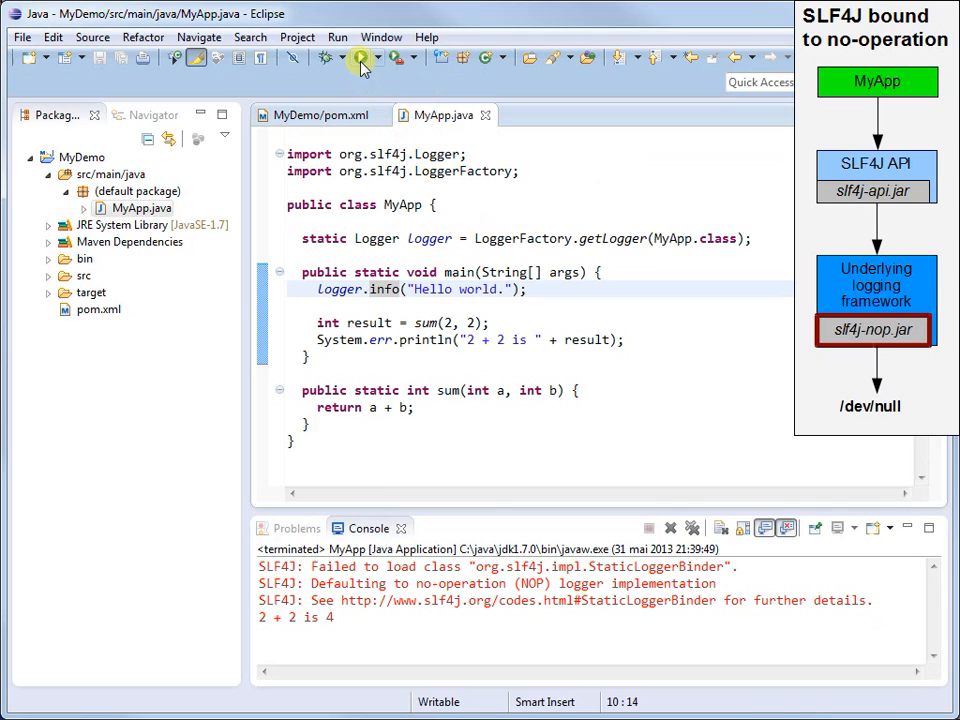
Rerun MyApp for a warning-free '2 + 2 is 4', then show the POM's direct dependencies.
click(360, 57)
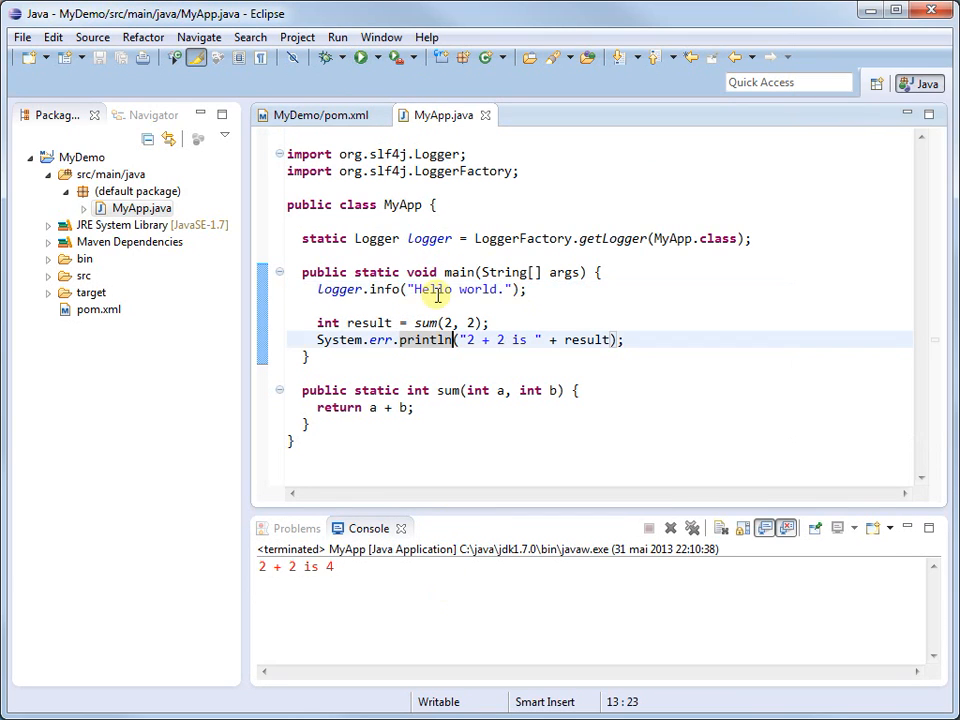
click(320, 114)
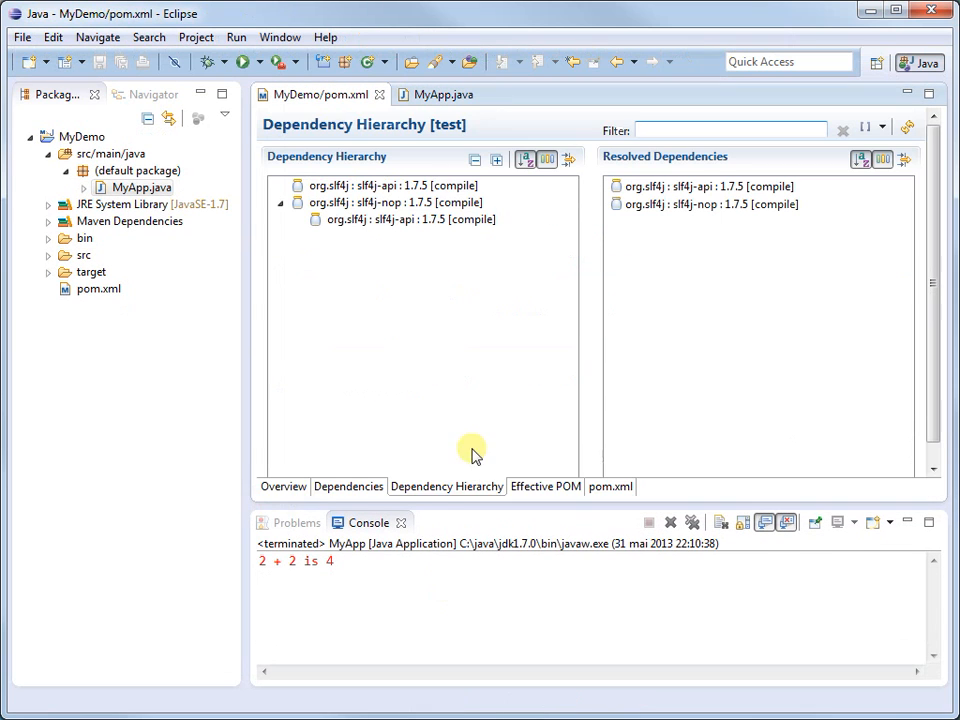
click(348, 486)
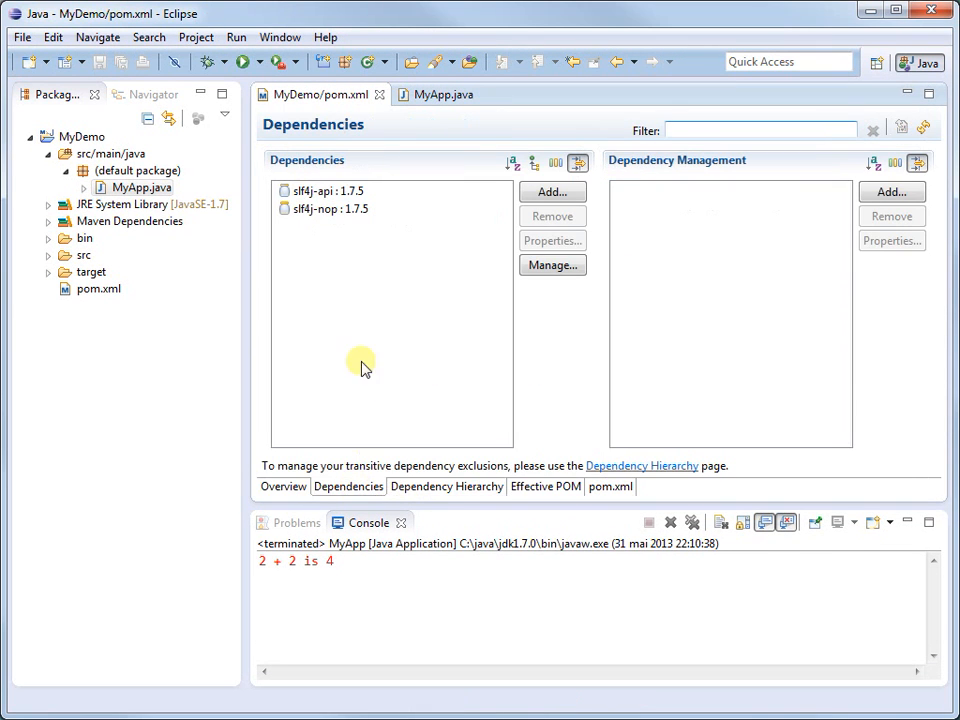
Add the ch.qos.logback / logback-classic / 1.0.13 dependency in place of slf4j-nop.
click(552, 216)
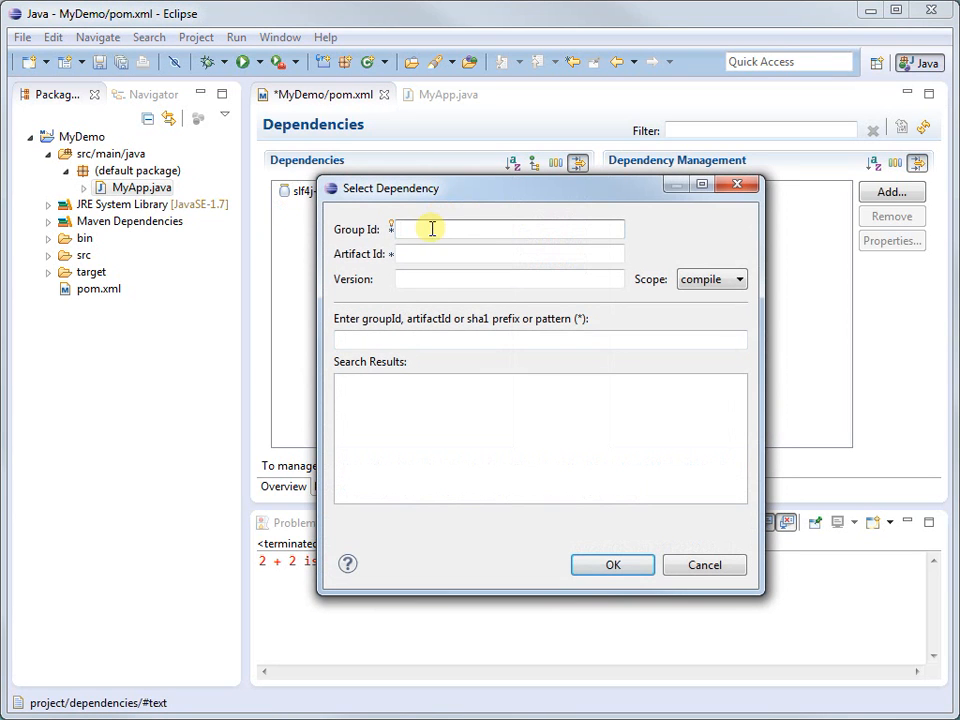
text(ch.qos)
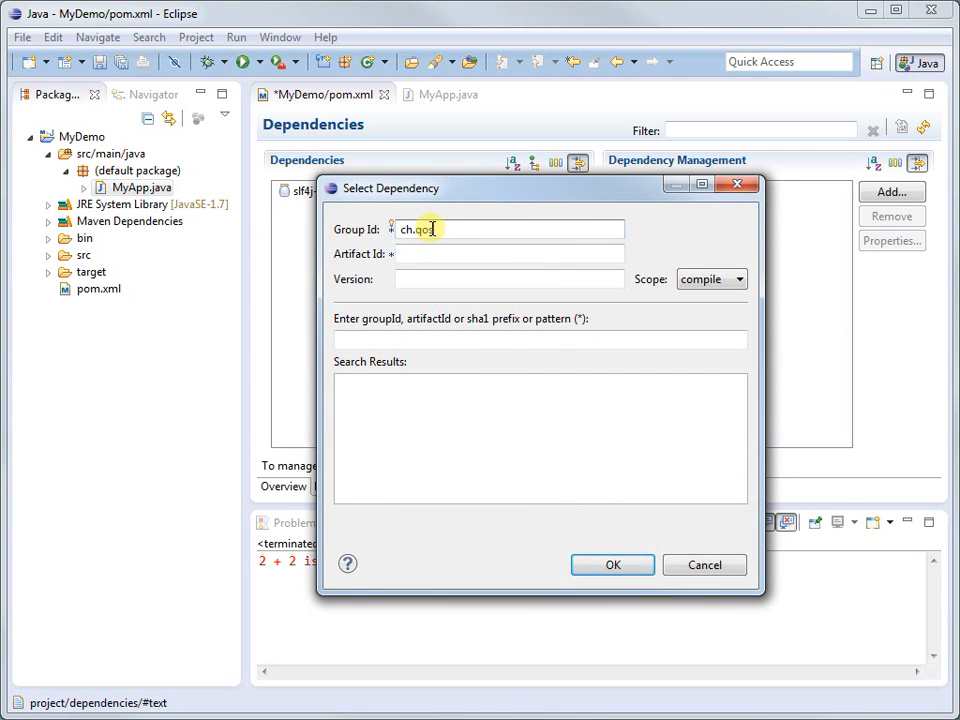
text(.logback)
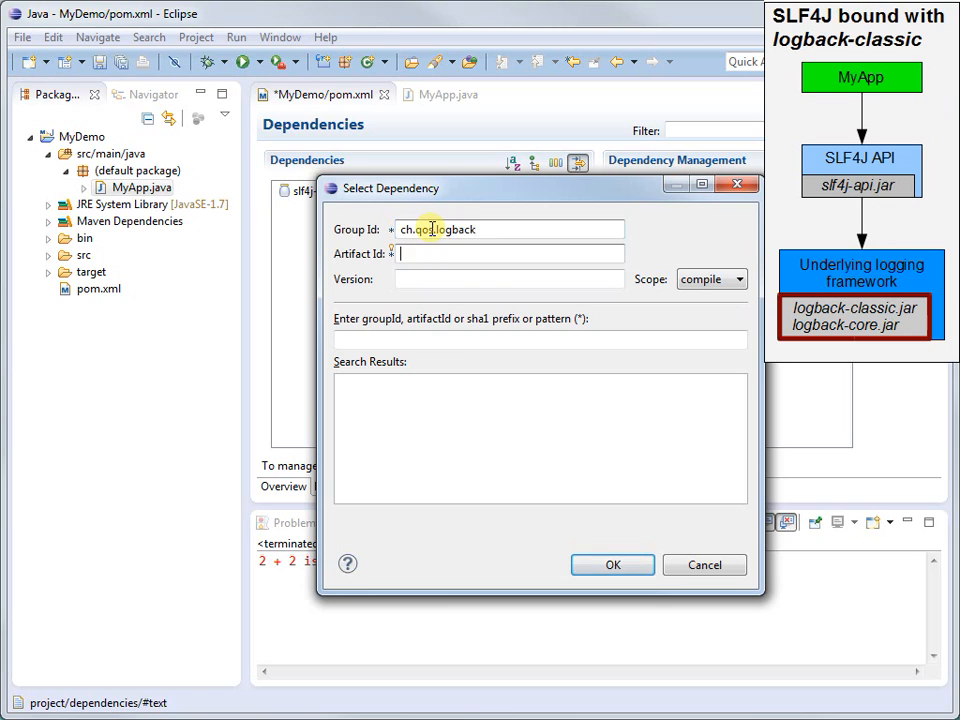
text(logback-cla)
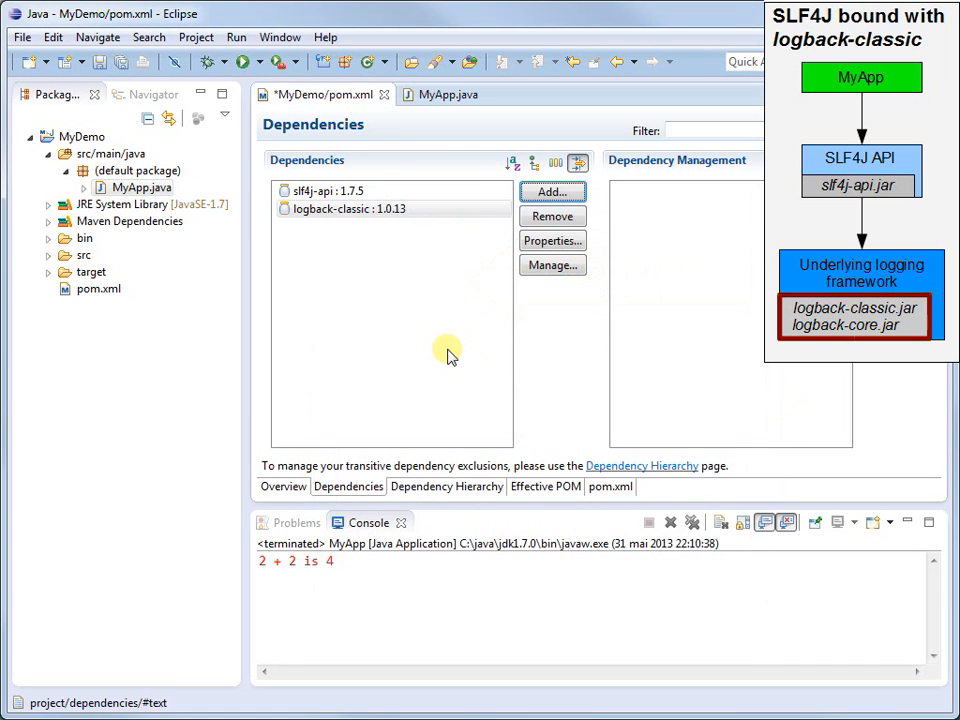
Show logback-classic 1.0.13 pulling in logback-core in the dependency hierarchy.
click(446, 486)
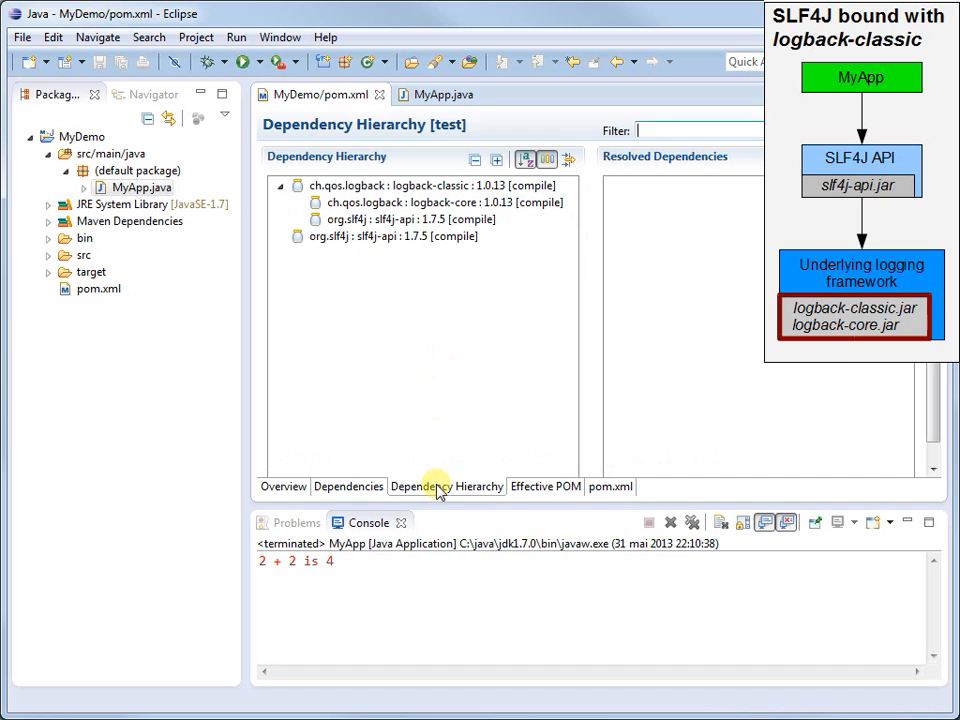
click(440, 202)
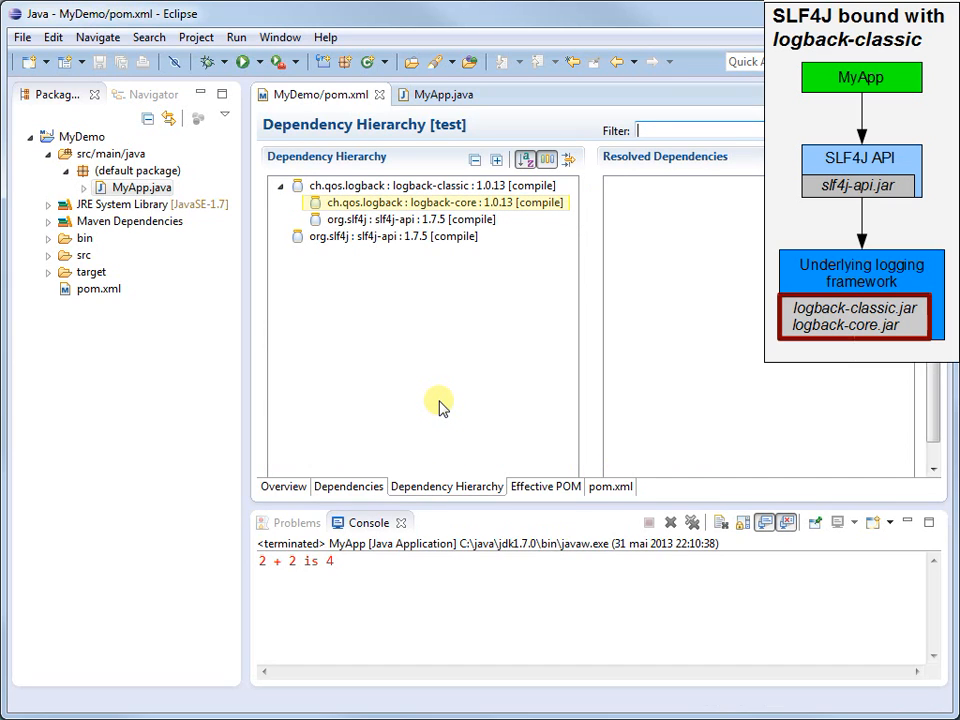
mouse_move(419, 379)
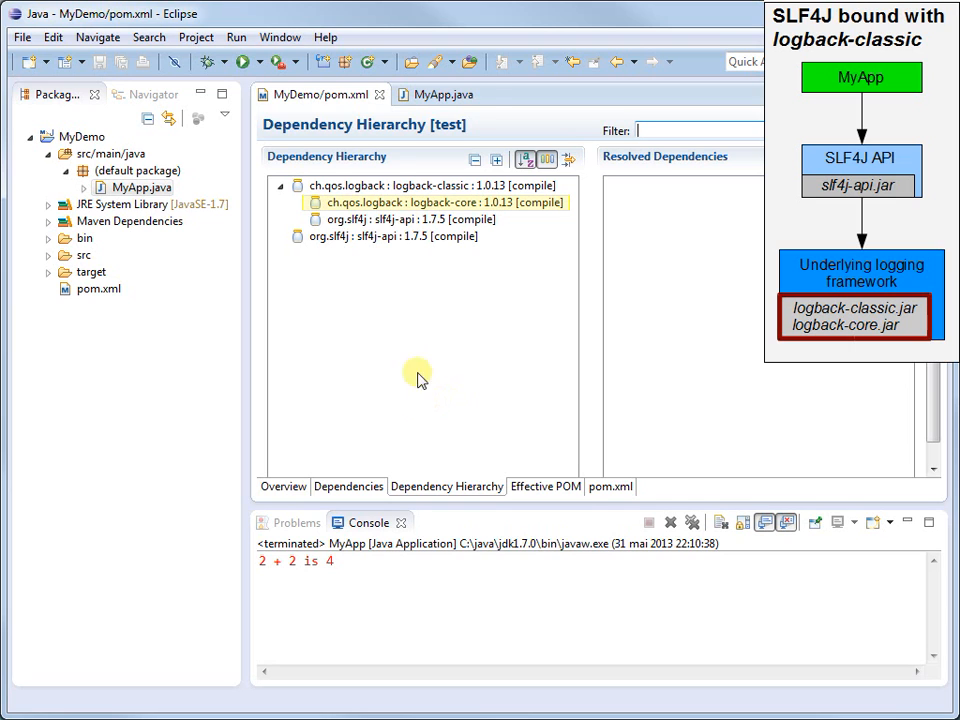
Run MyApp so logback prints the INFO 'Hello world' line before '2 + 2 is 4'.
click(443, 114)
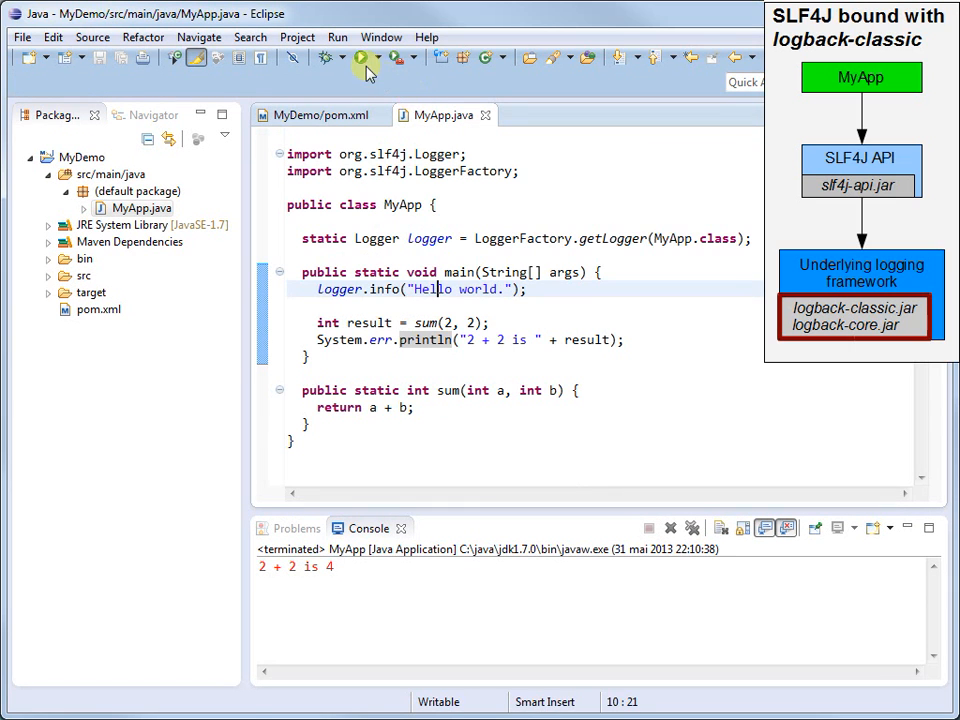
mouse_move(363, 57)
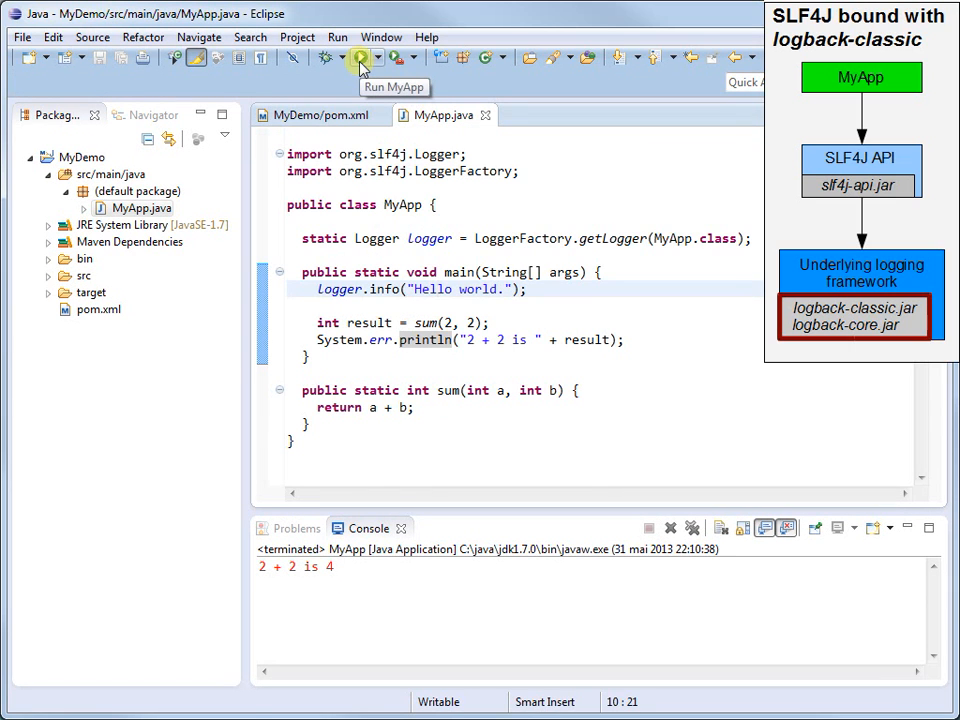
click(359, 57)
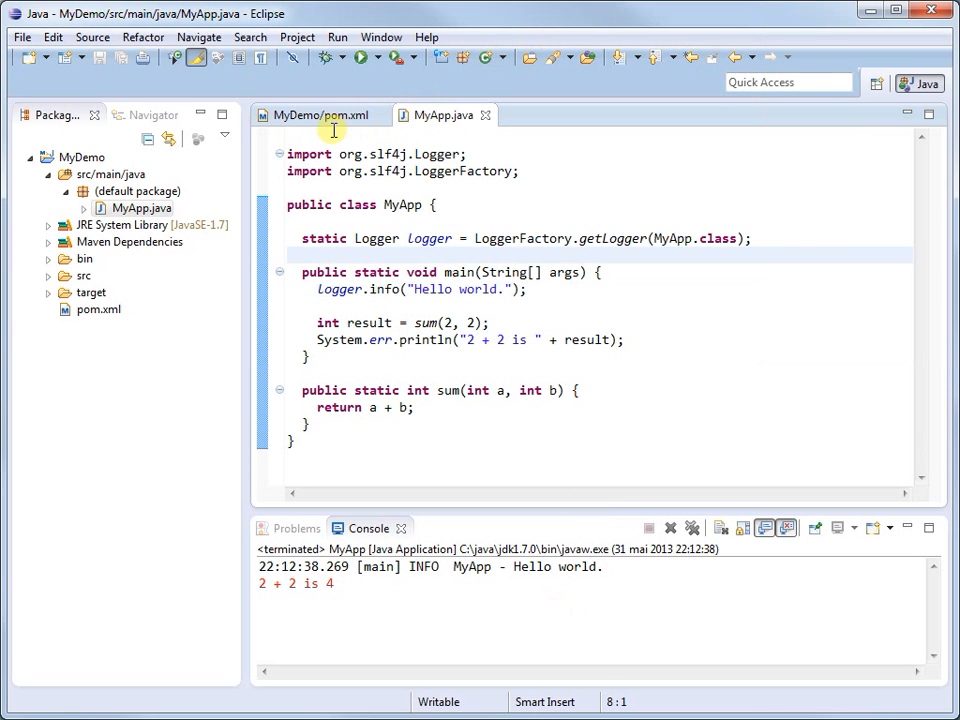
Enter a new dependency org.slf4j : slf4j-log4j12 : 1.7.5 in the POM Dependencies page.
click(318, 115)
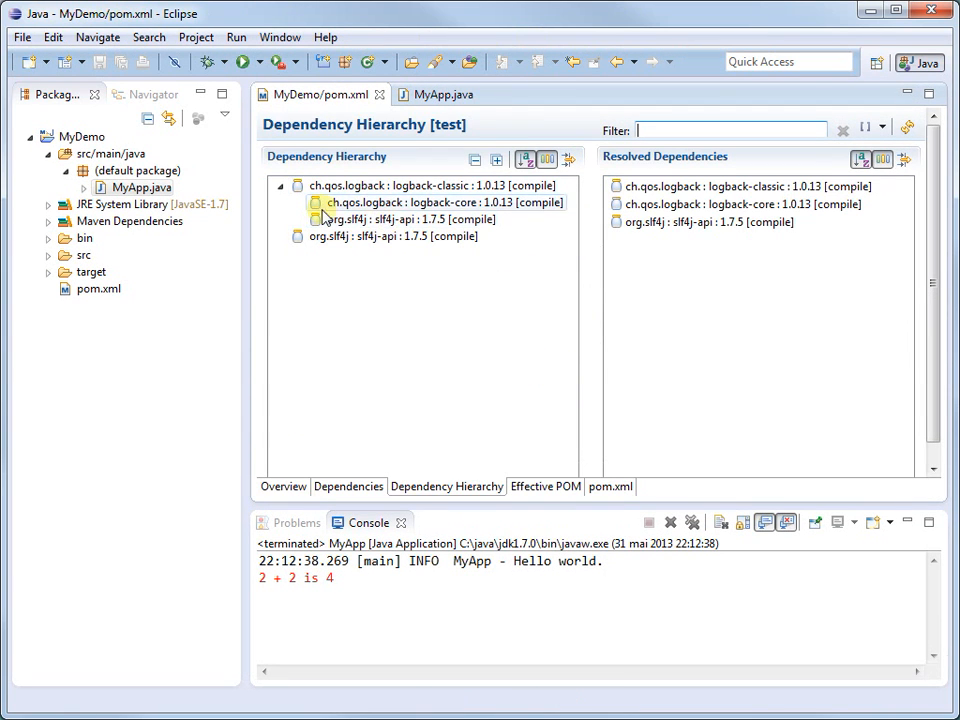
click(348, 486)
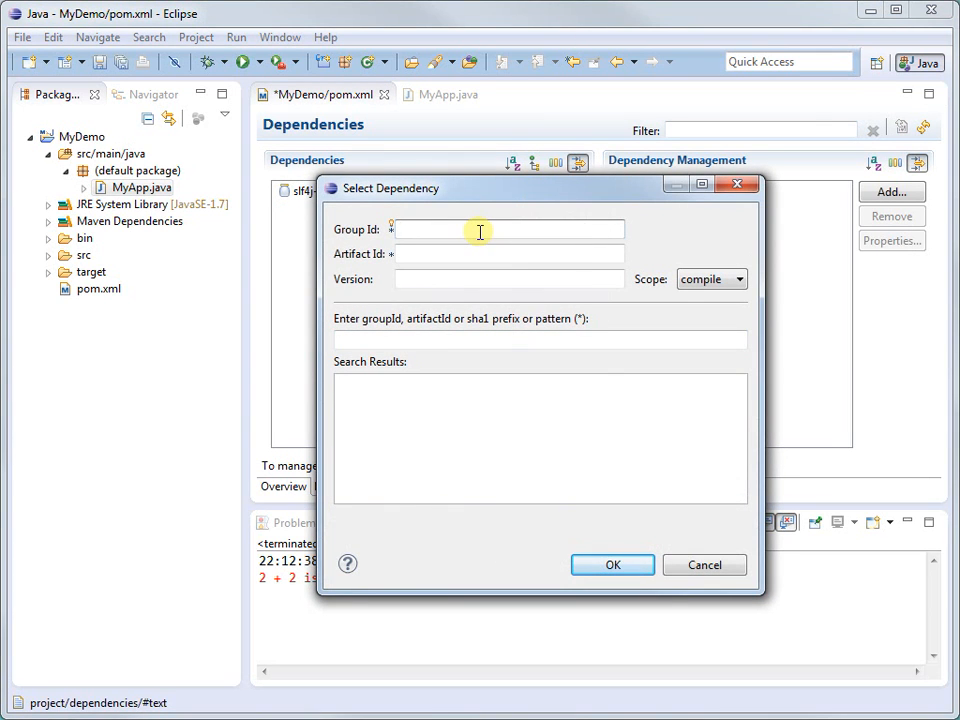
text(org.slf4j)
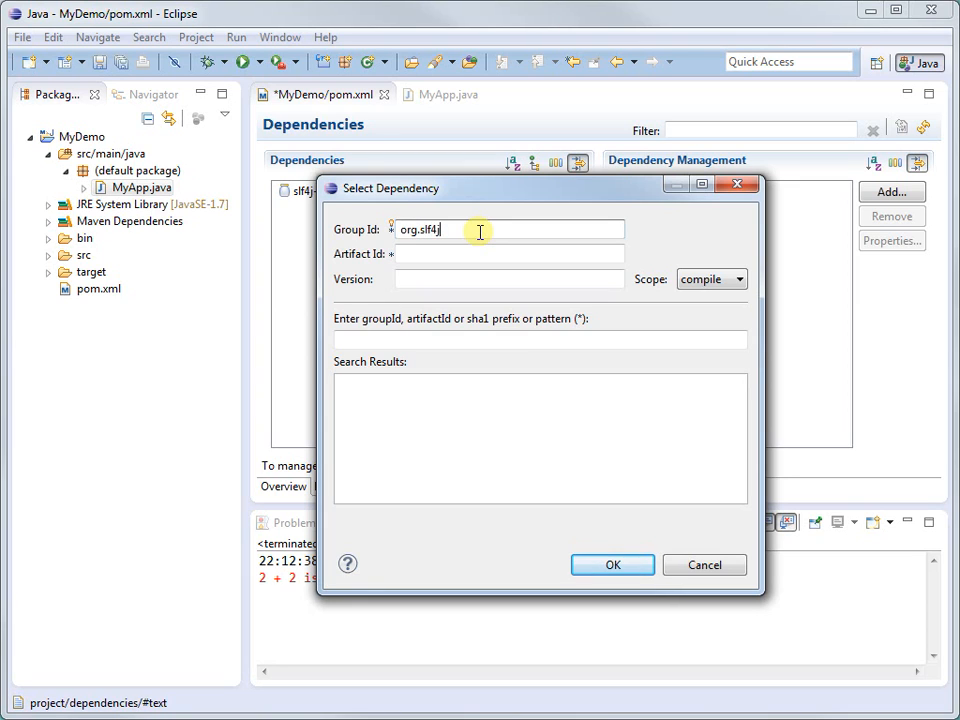
text(slf4j-i)
click(510, 279)
text(1)
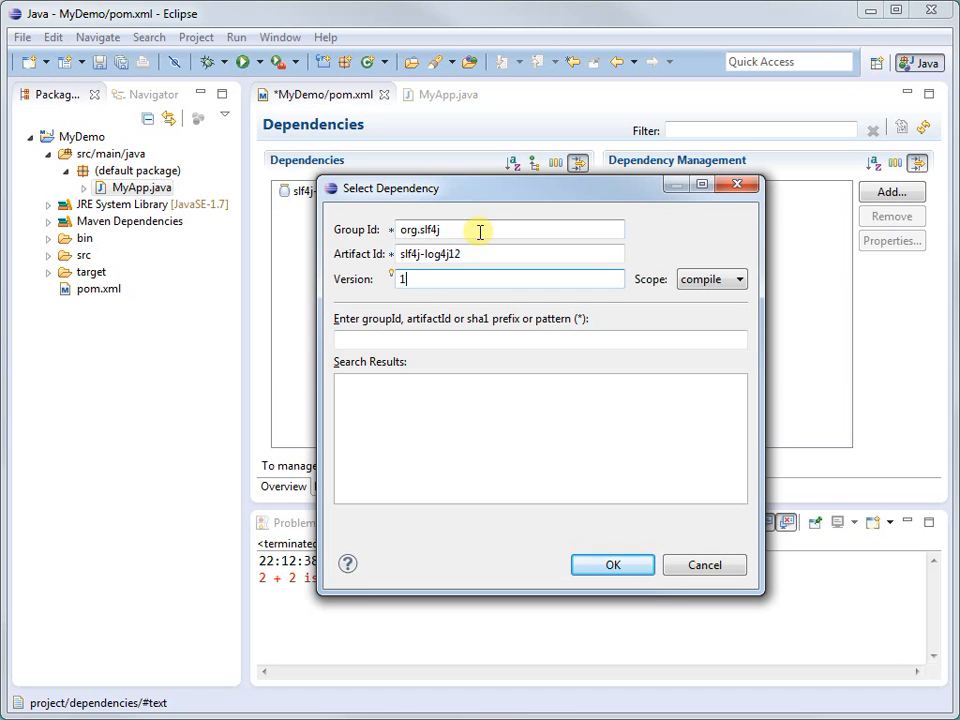
text(.7.5)
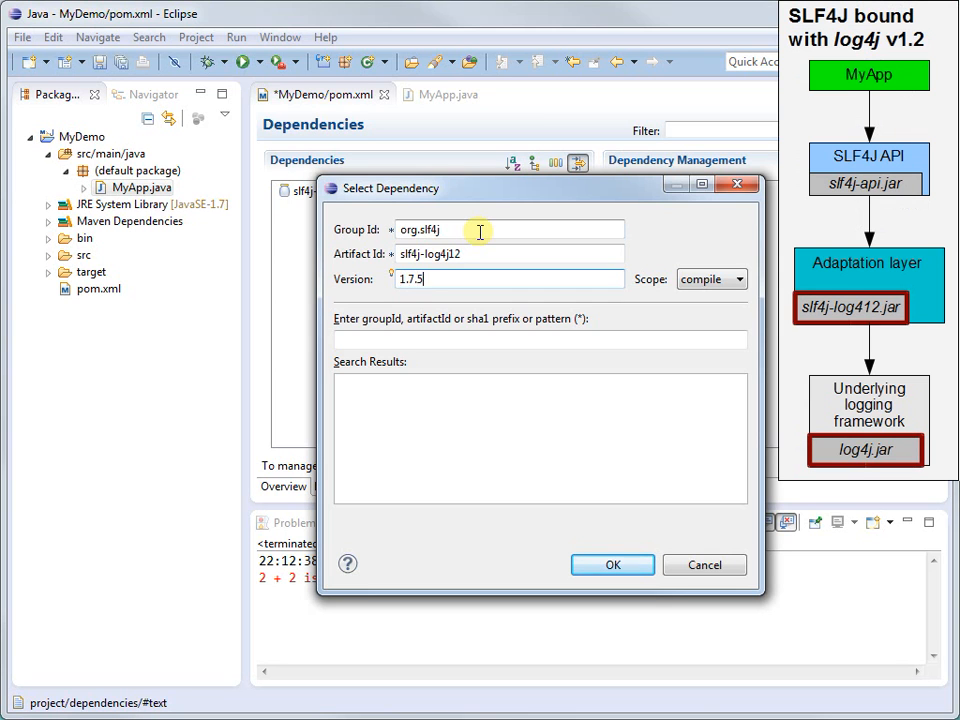
Confirm slf4j-log4j12 1.7.5, save pom.xml and view the hierarchy pulling in log4j 1.2.17.
click(612, 565)
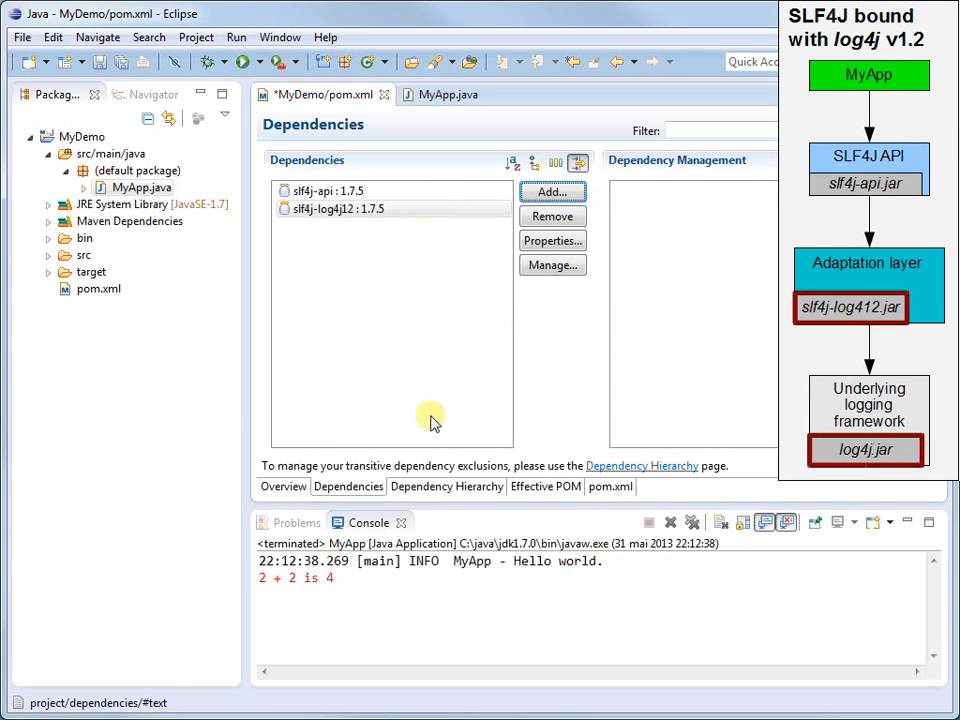
click(333, 208)
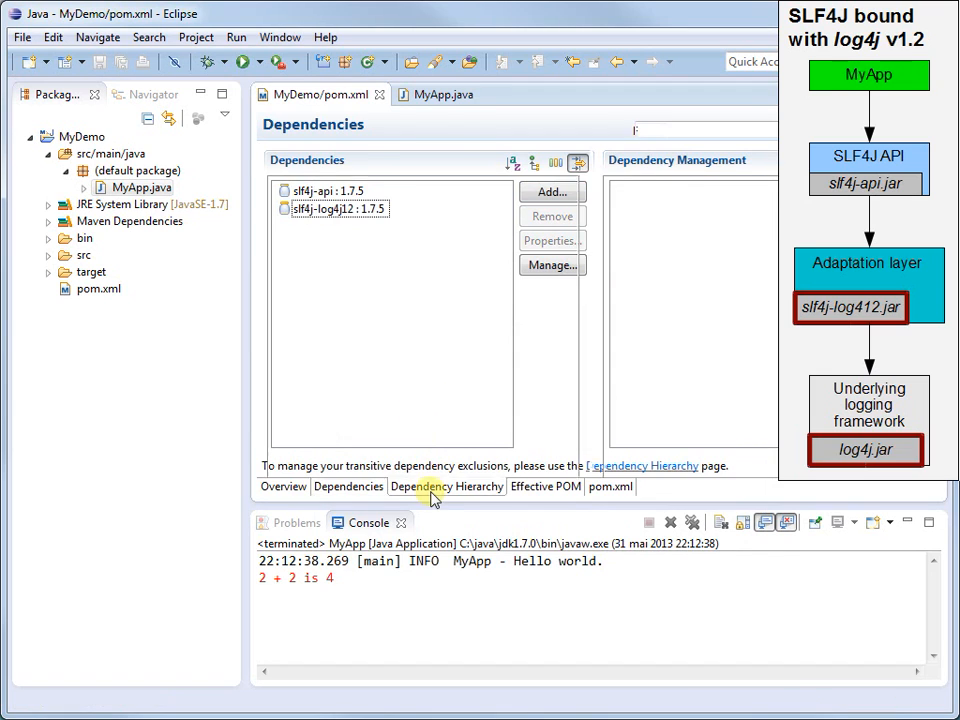
click(446, 486)
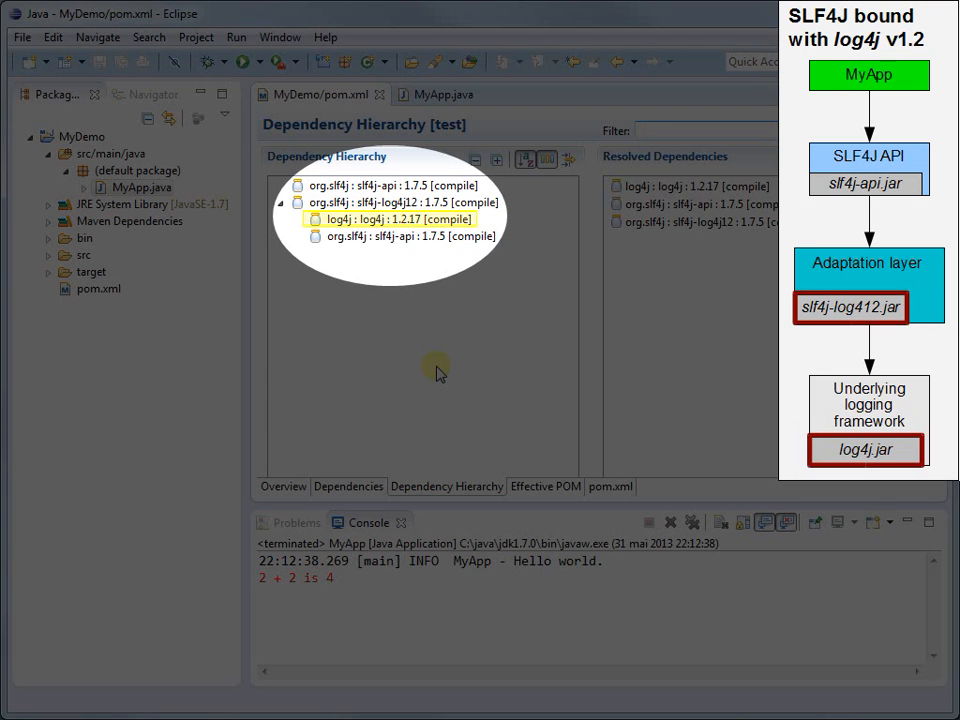
mouse_move(457, 340)
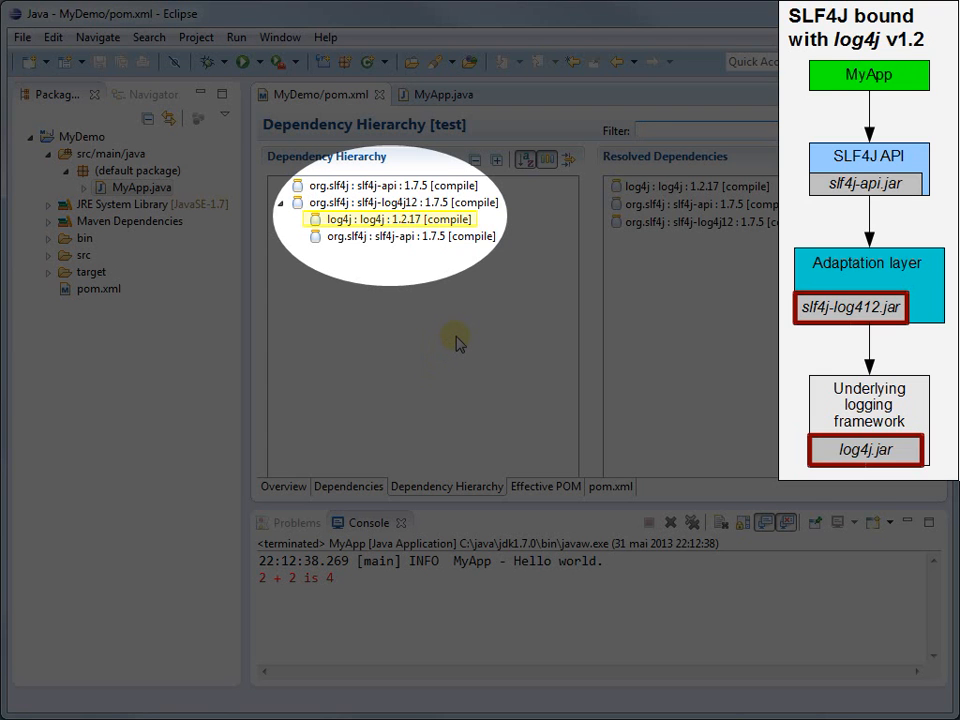
mouse_move(470, 333)
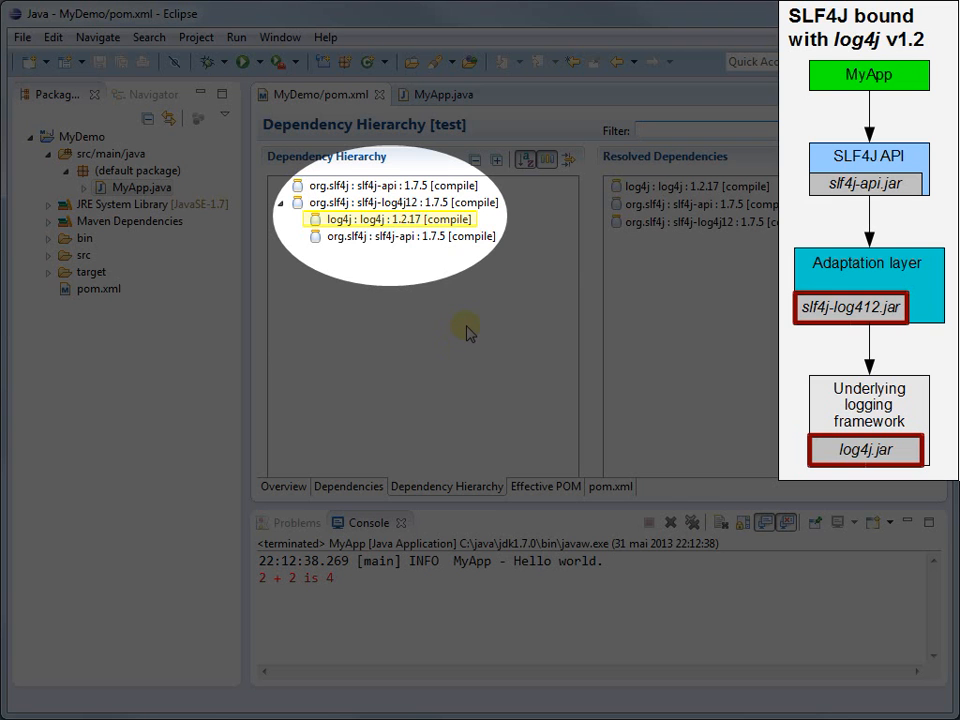
Return to MyApp.java, then switch to the log4j manual's root logger diagram on page 47.
click(443, 114)
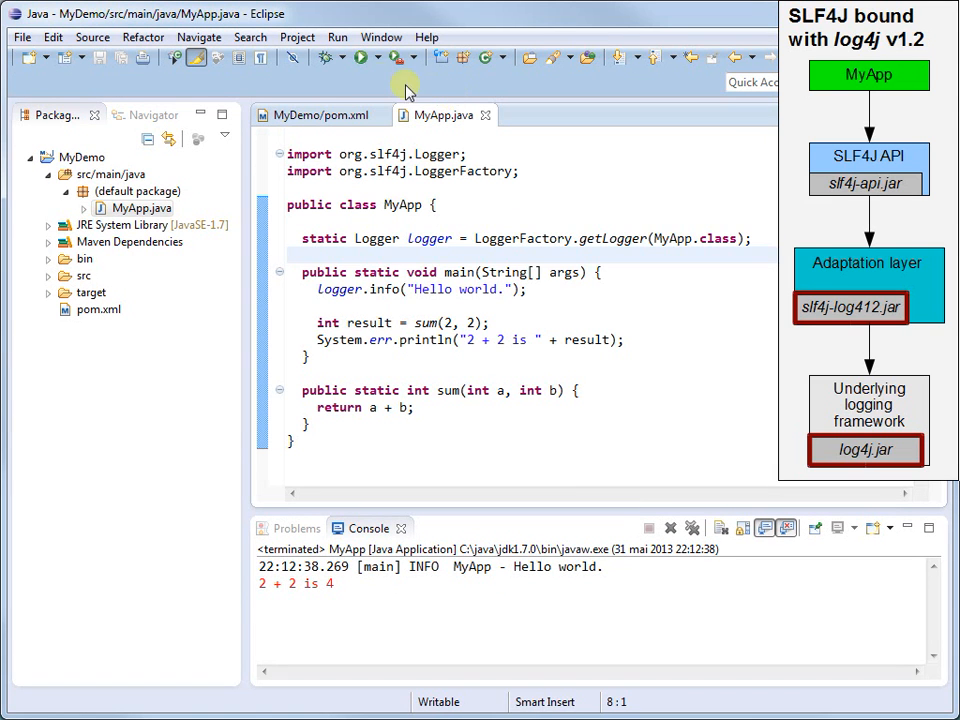
click(360, 57)
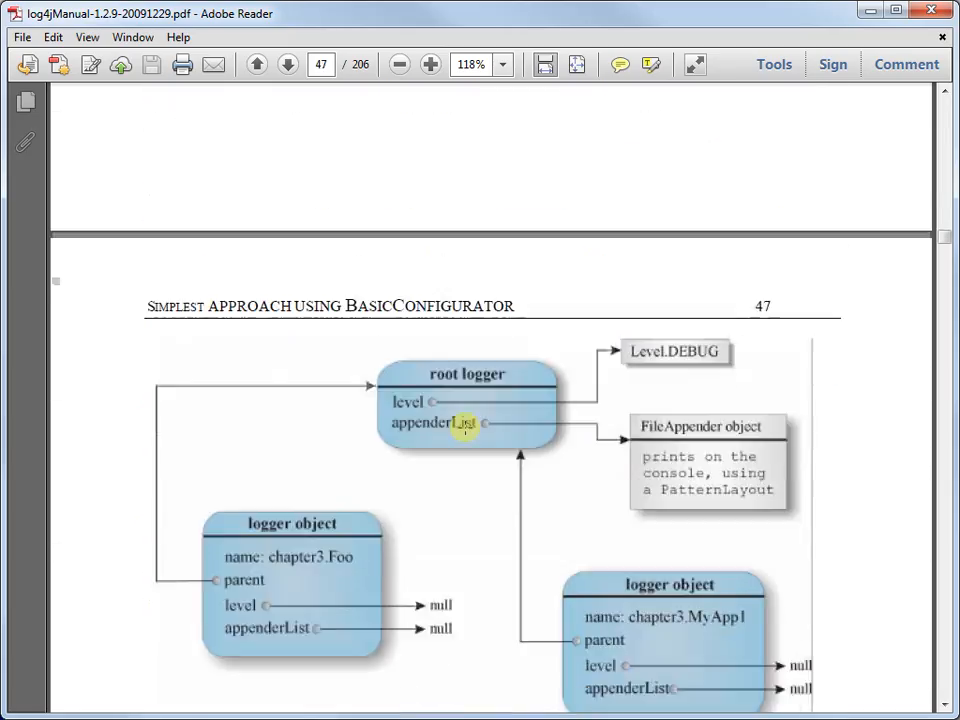
Select the manual's Example 3-3 ConsoleAppender properties lines for copying.
click(287, 64)
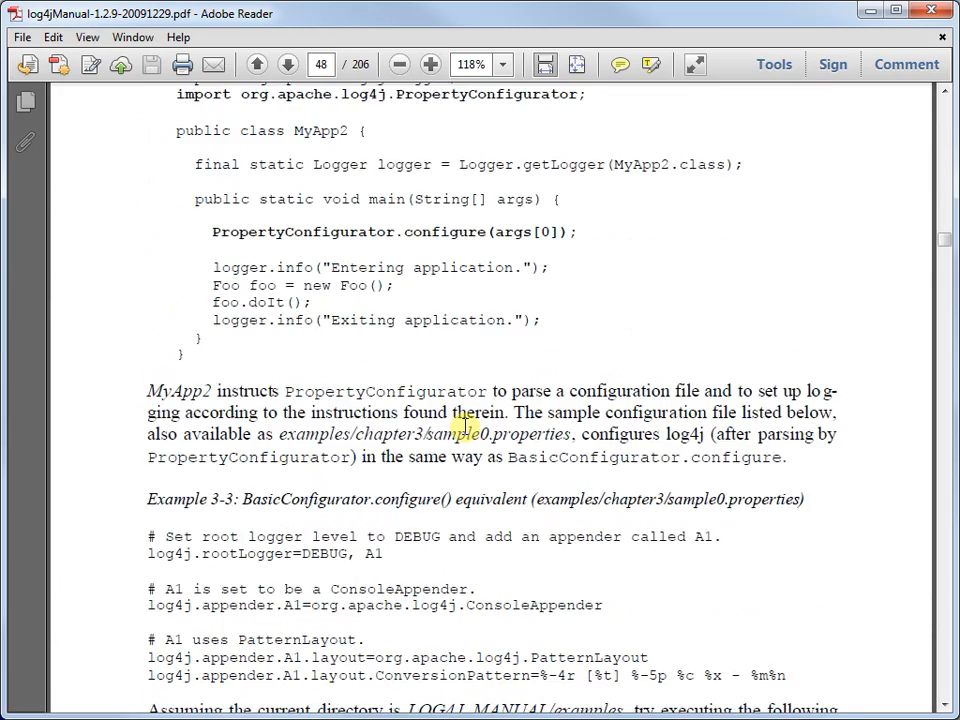
scroll(down, 3)
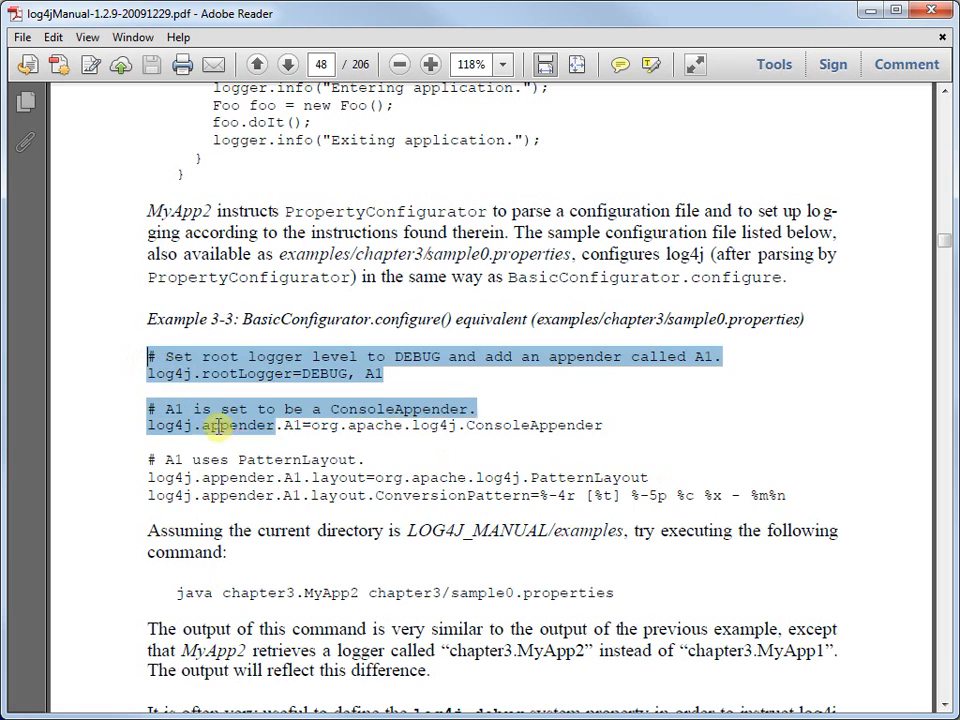
drag(215, 425, 760, 495)
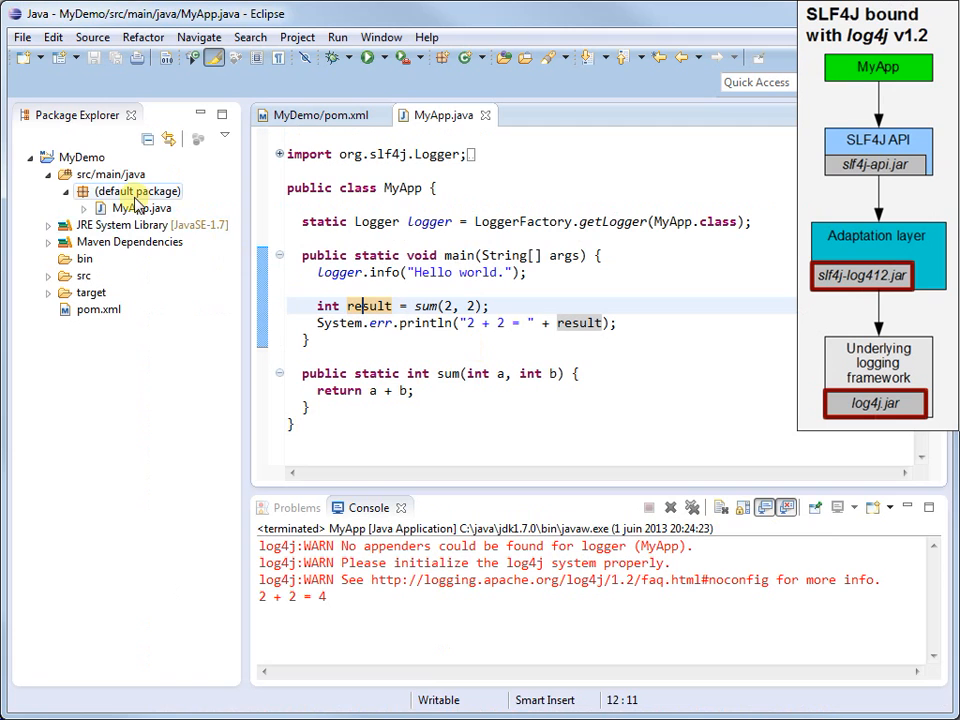
Create a new file log4j.properties in the default package of src/main/java.
right_click(135, 191)
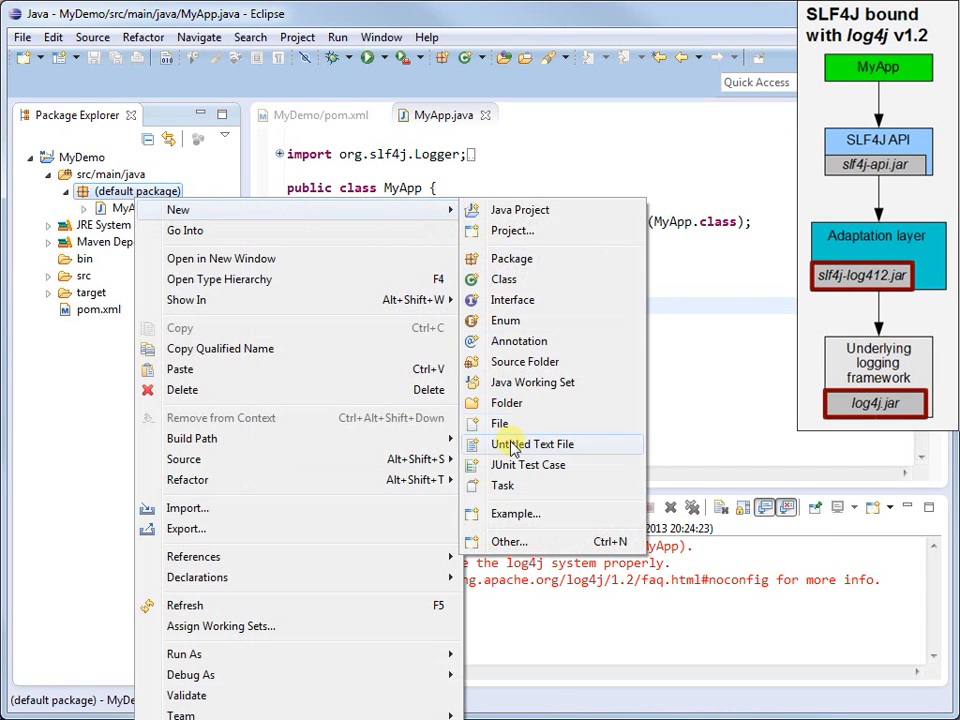
click(499, 423)
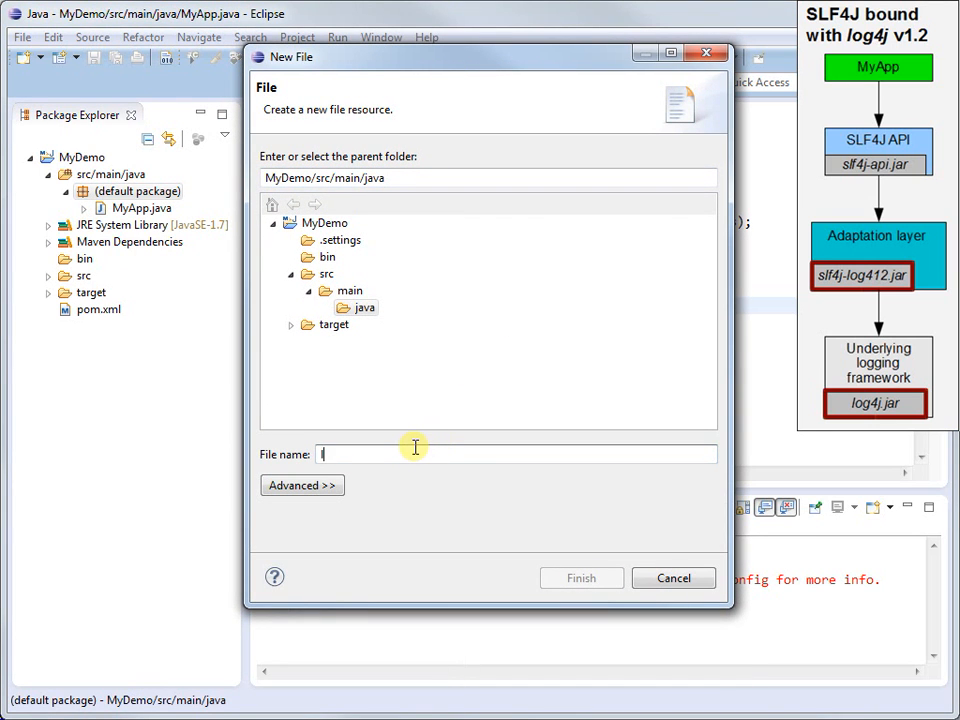
text(log4j.pr)
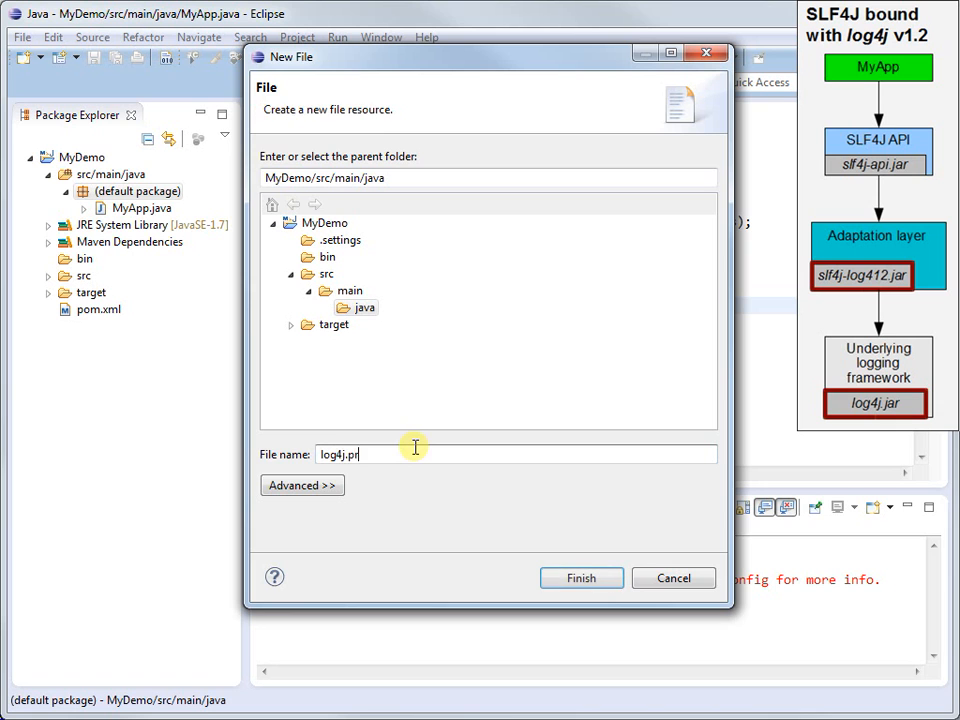
click(581, 578)
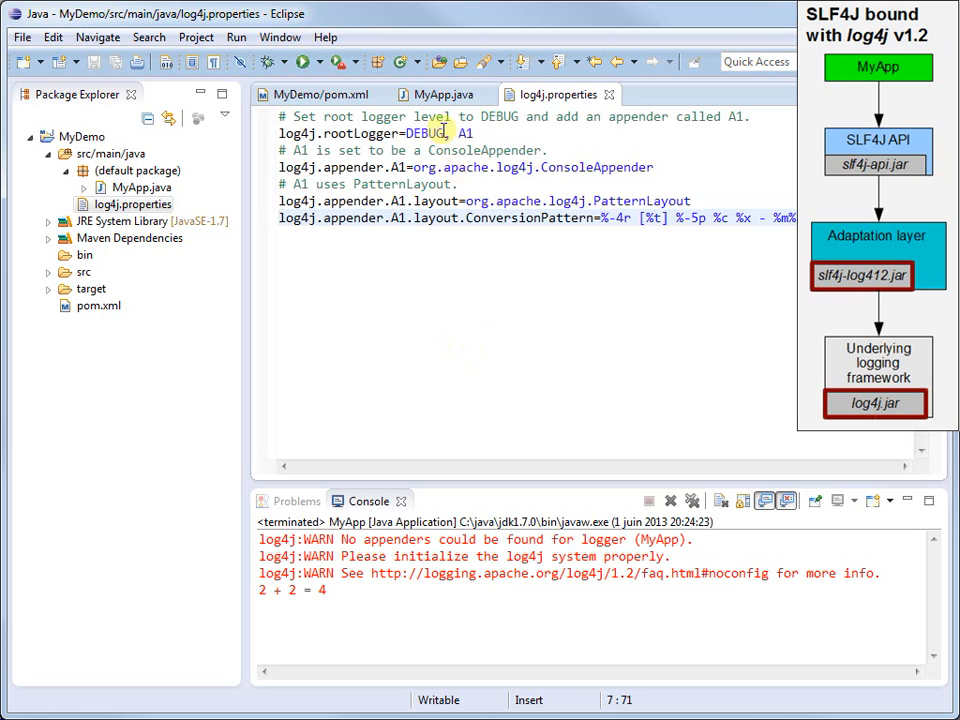
Rerun MyApp from MyApp.java with log4j.properties in place.
click(437, 114)
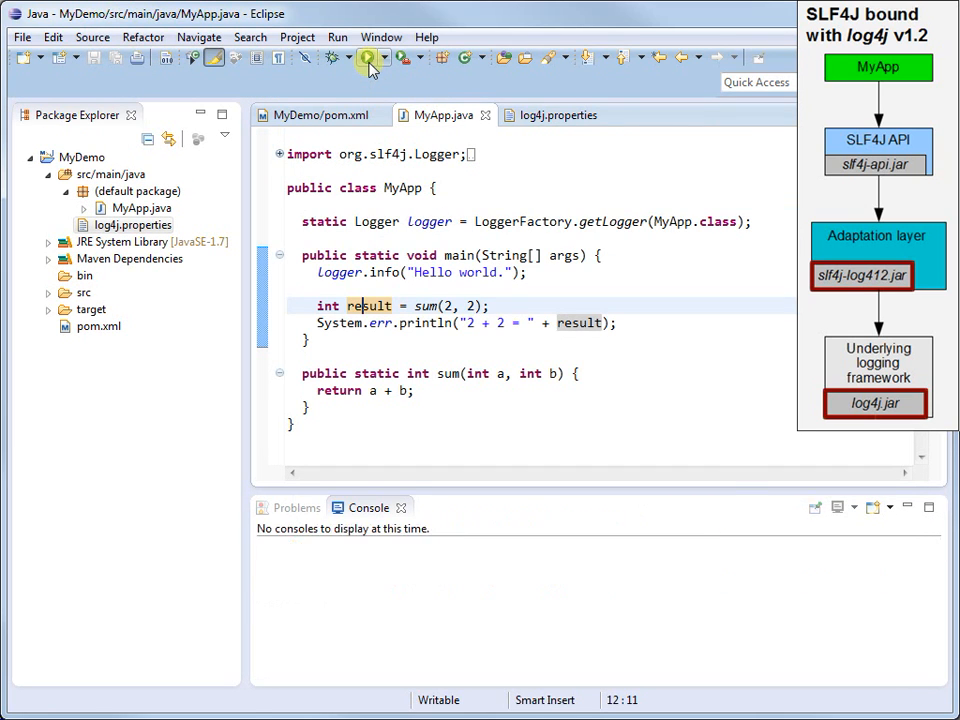
click(370, 57)
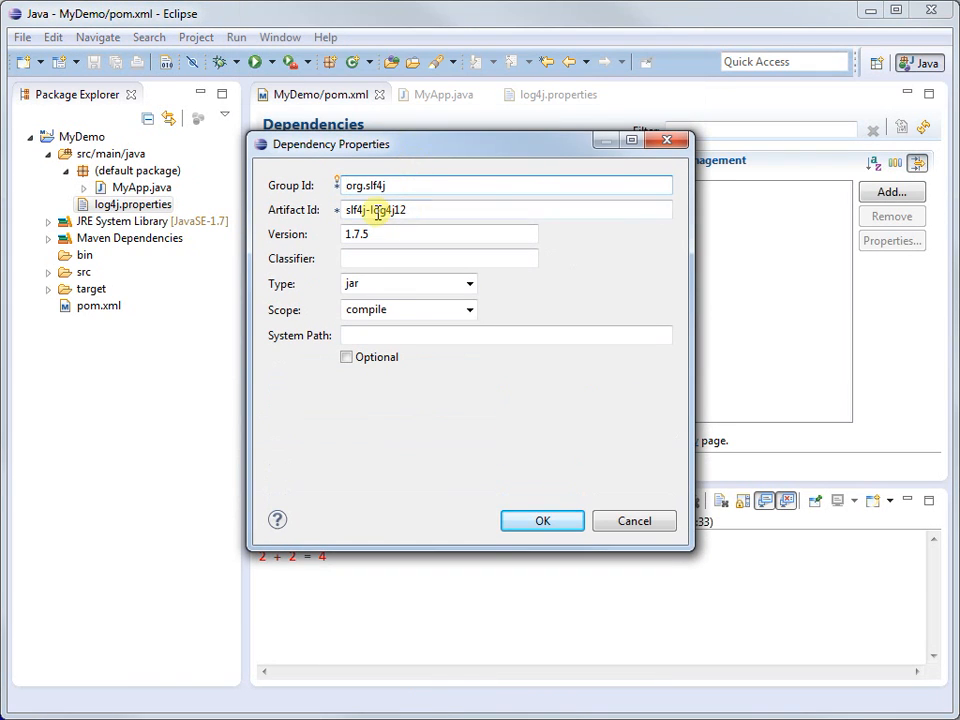
Change the dependency's artifact id to slf4j-jdk14, keeping version 1.7.5.
double_click(378, 210)
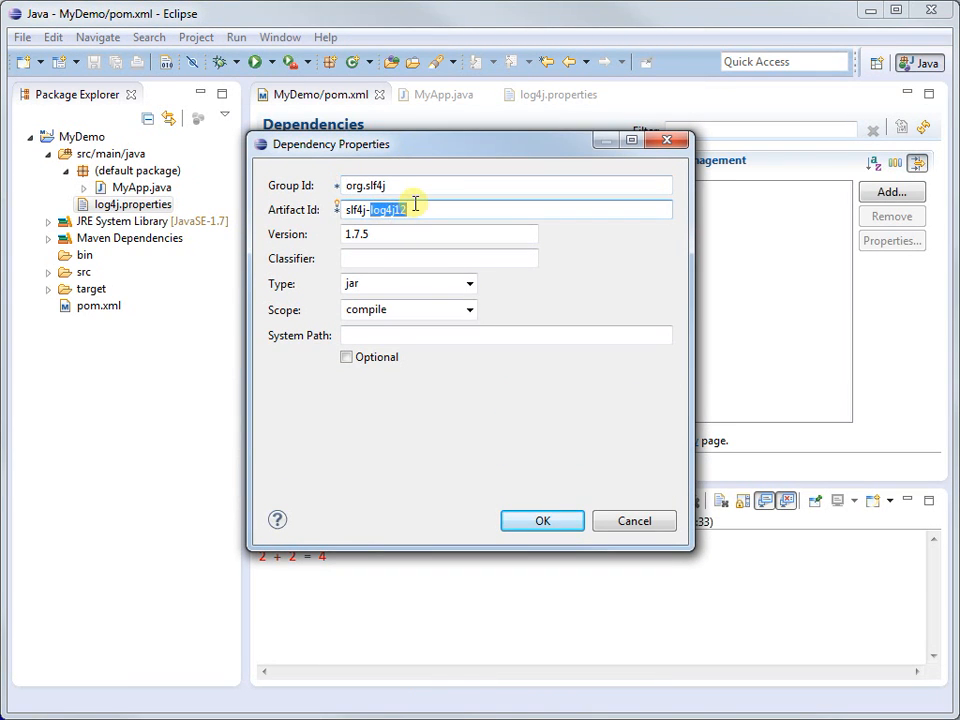
text(slf4j-jdk14)
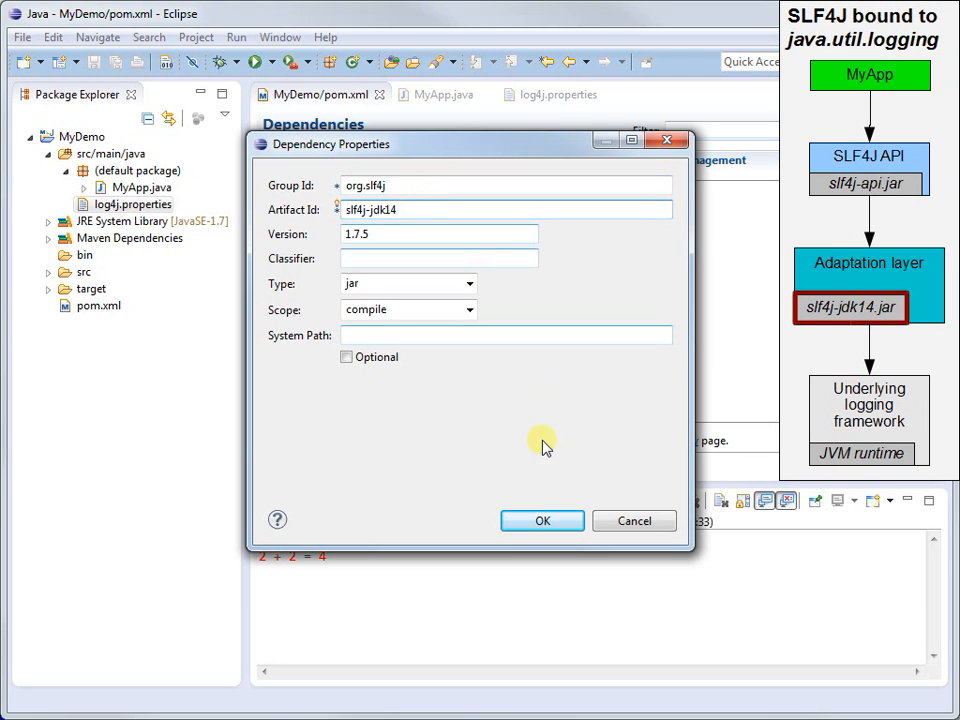
click(542, 520)
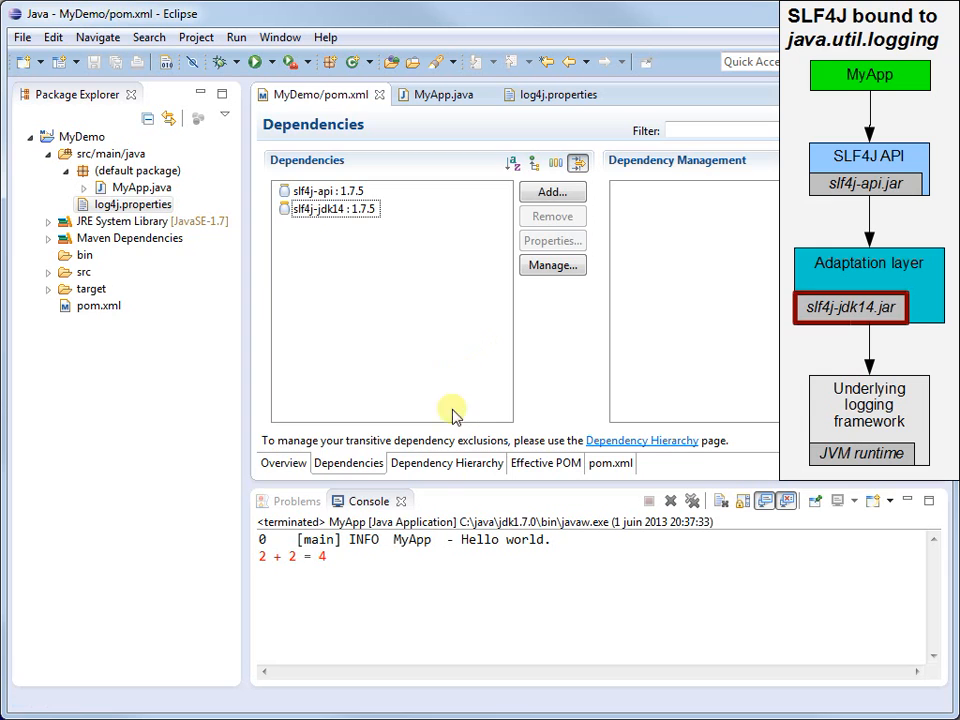
Check the hierarchy without log4j, then run MyApp logging Hello world via java.util.logging.
click(446, 462)
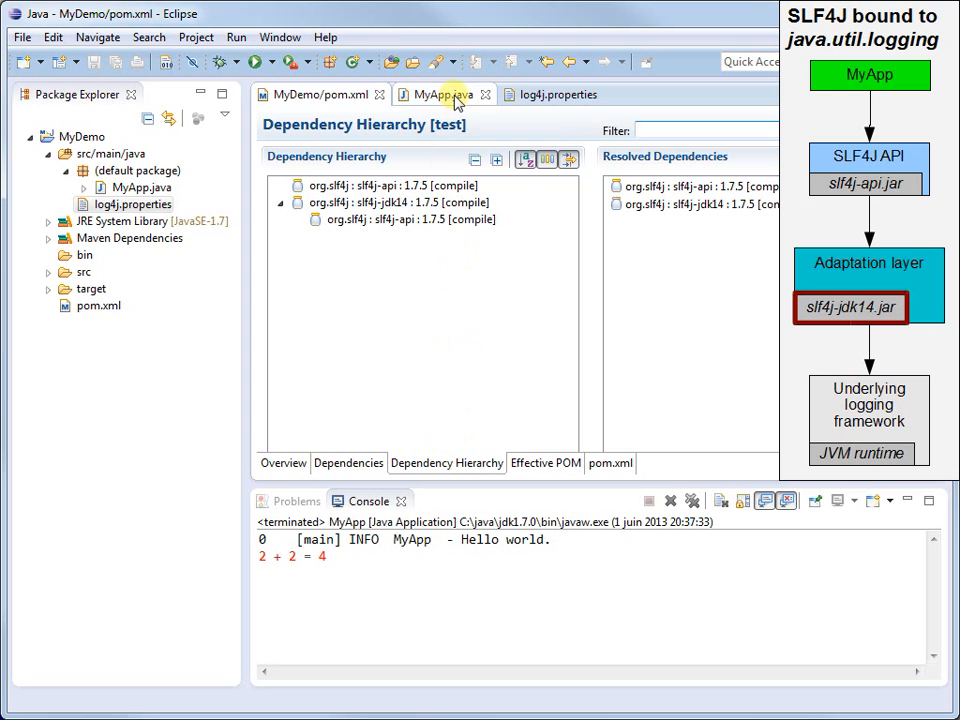
click(436, 94)
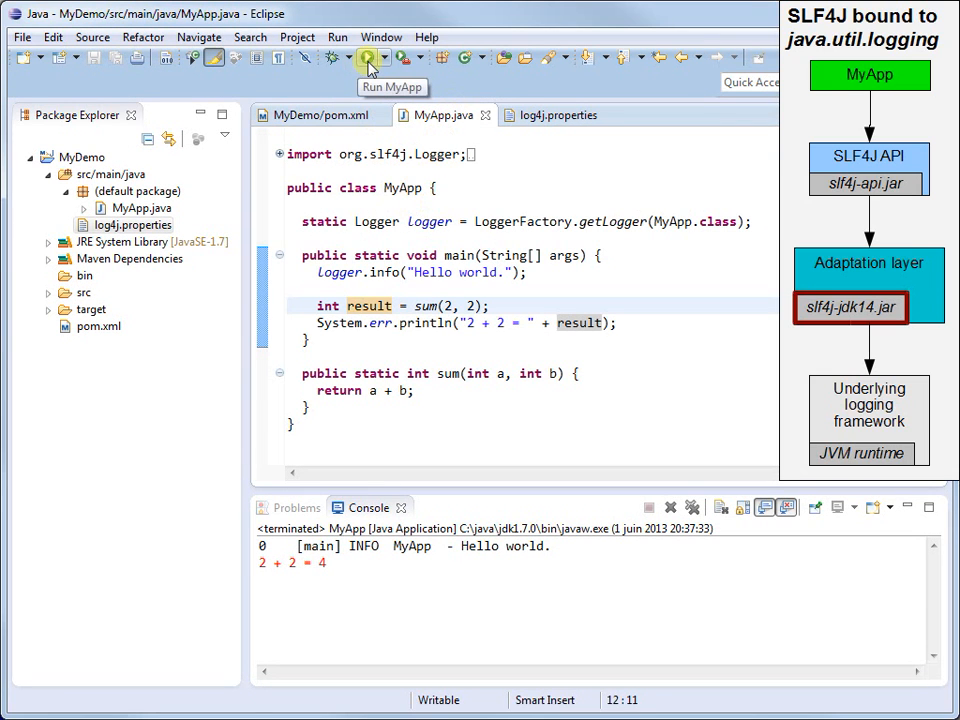
click(369, 57)
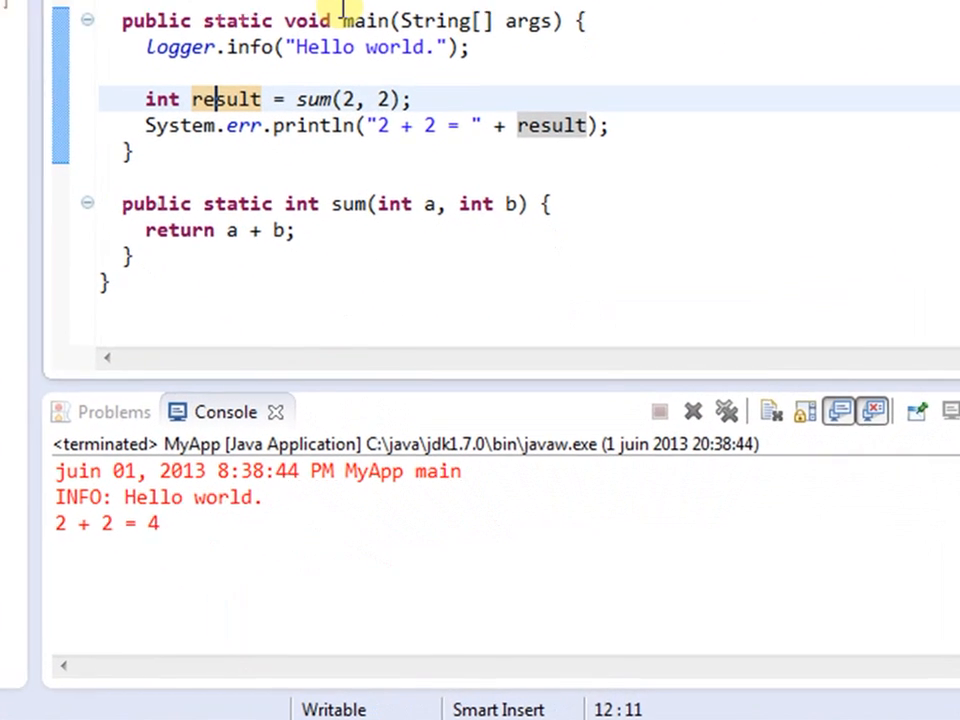